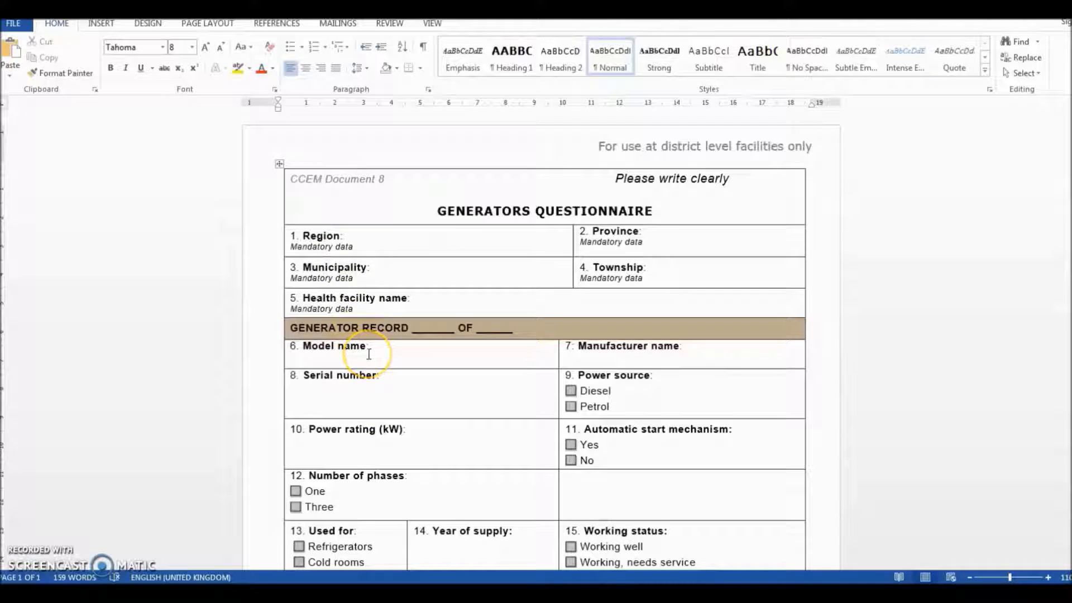
mouse_move(467, 370)
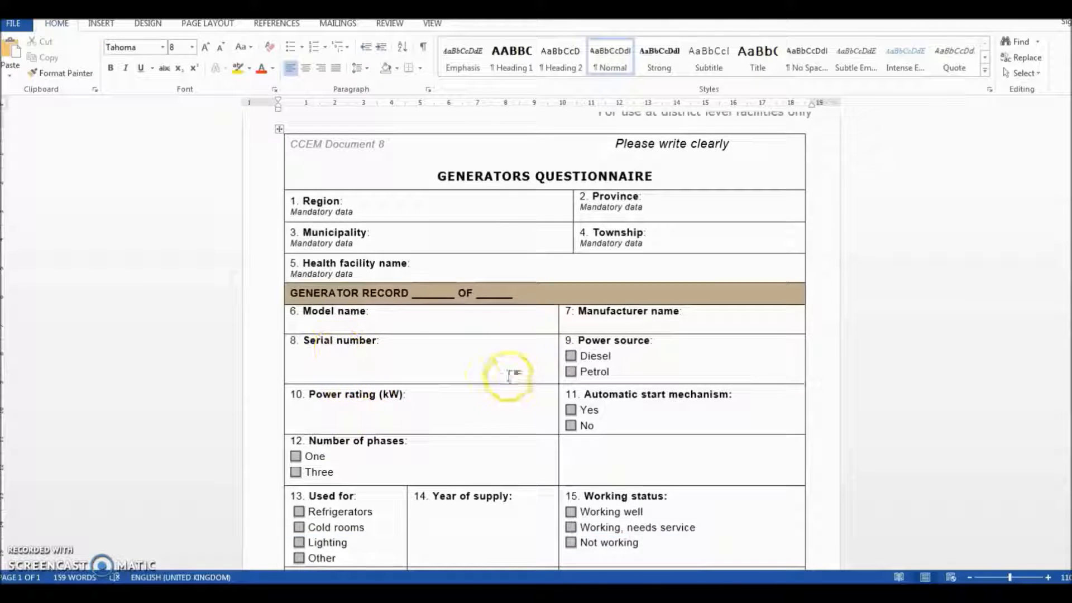
Step: Browse the Flows list, briefly starting and cancelling a new flow
scroll(down, 3)
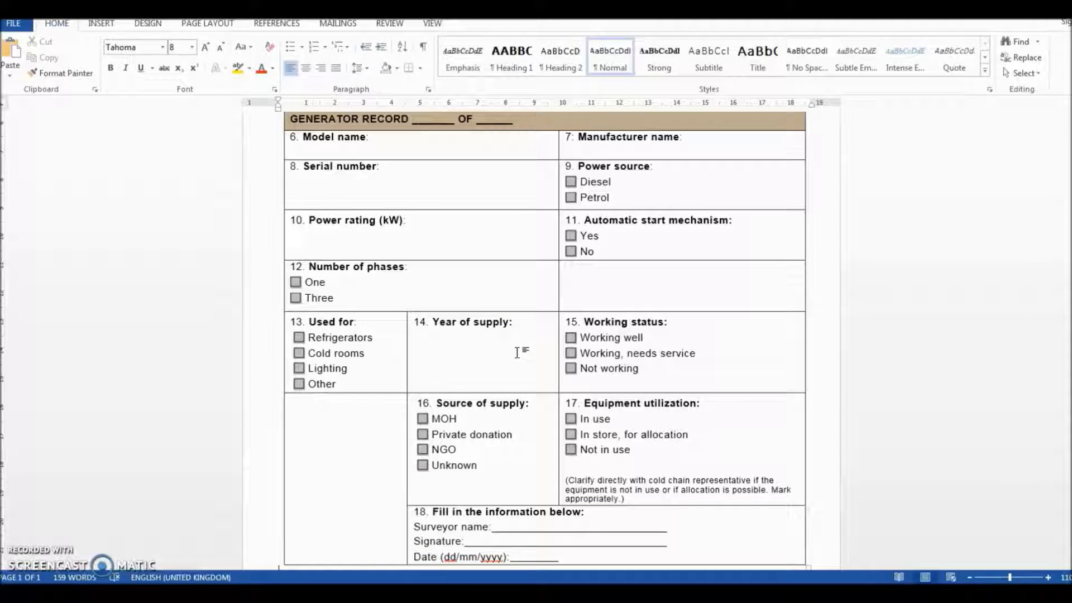
mouse_move(357, 409)
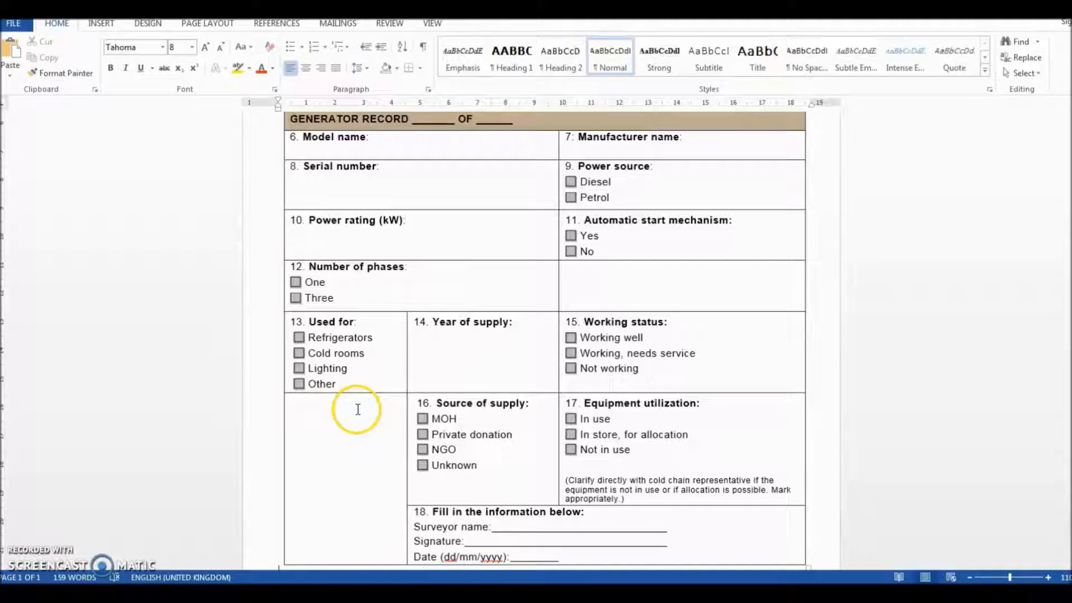
mouse_move(489, 442)
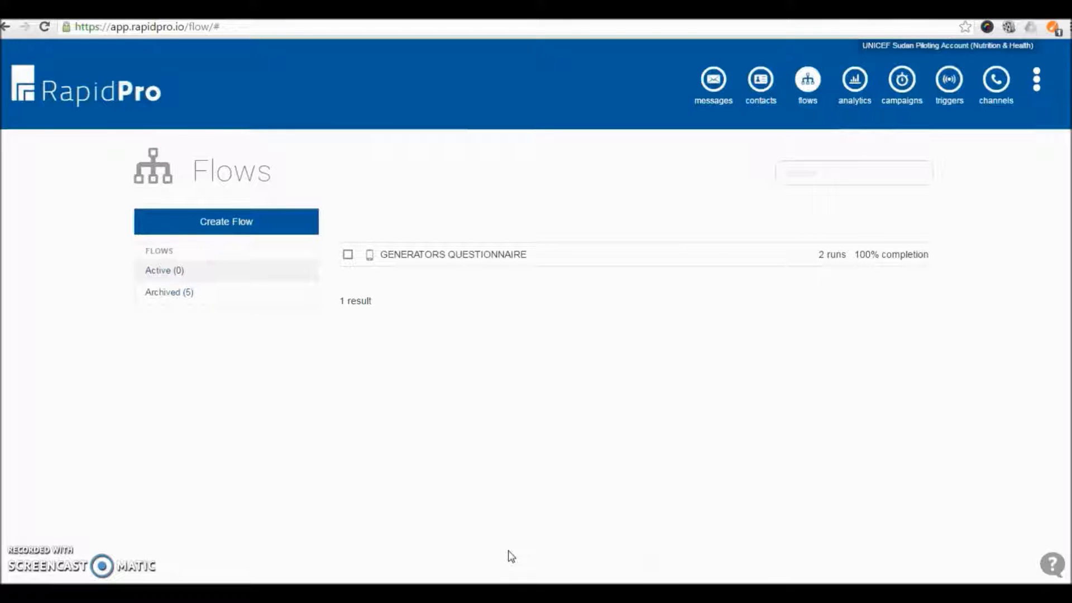
click(516, 411)
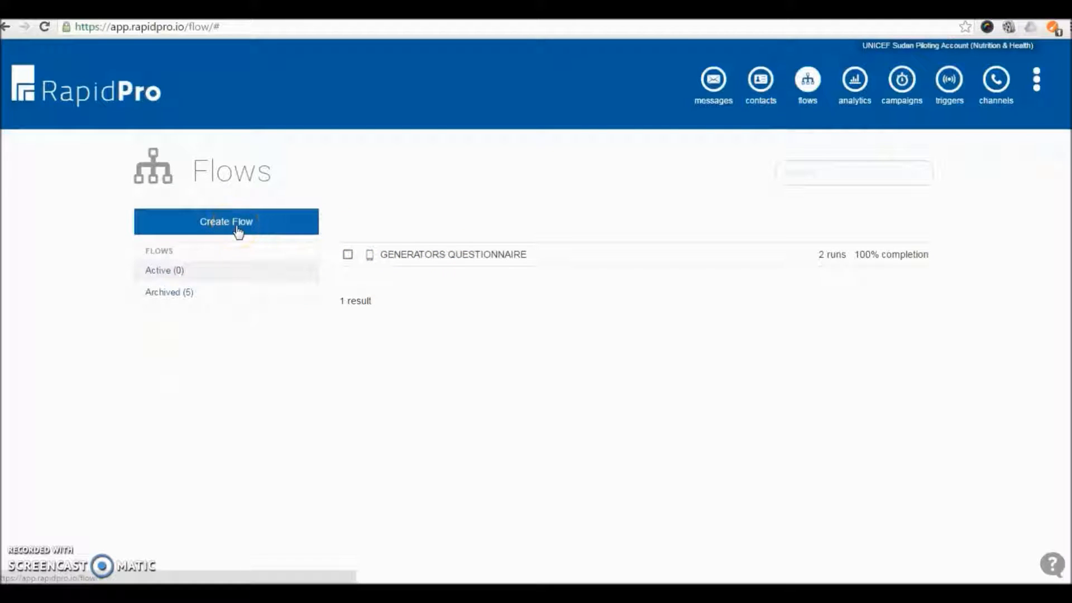
click(225, 221)
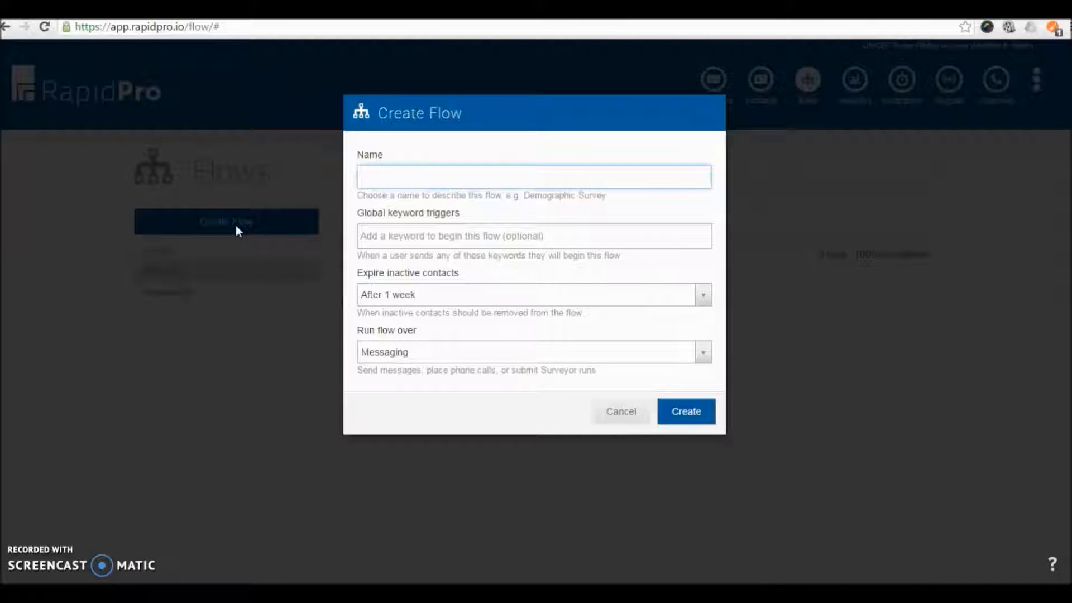
mouse_move(409, 222)
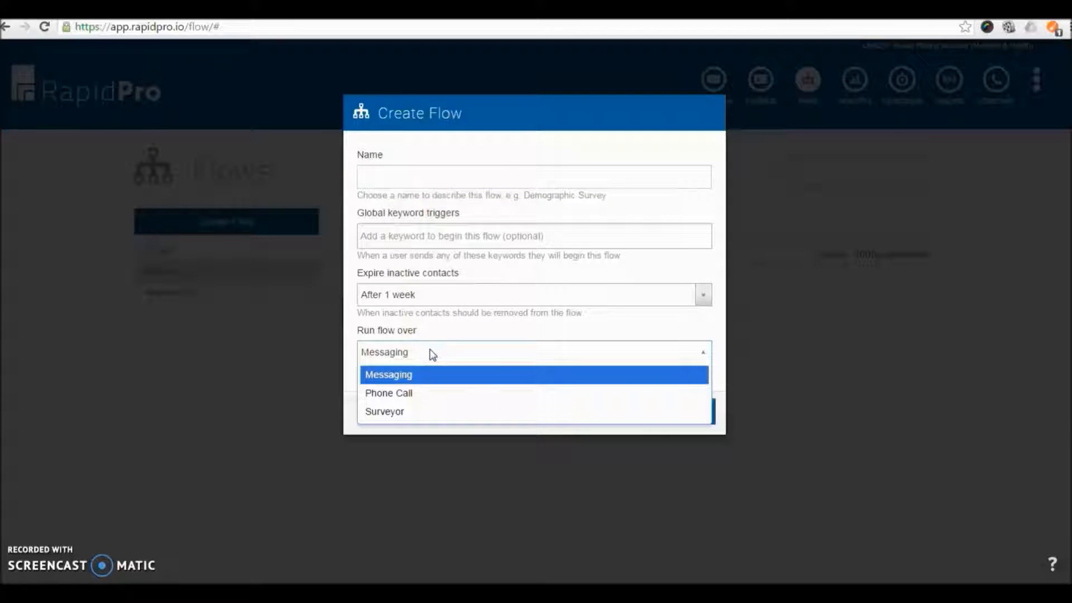
mouse_move(435, 411)
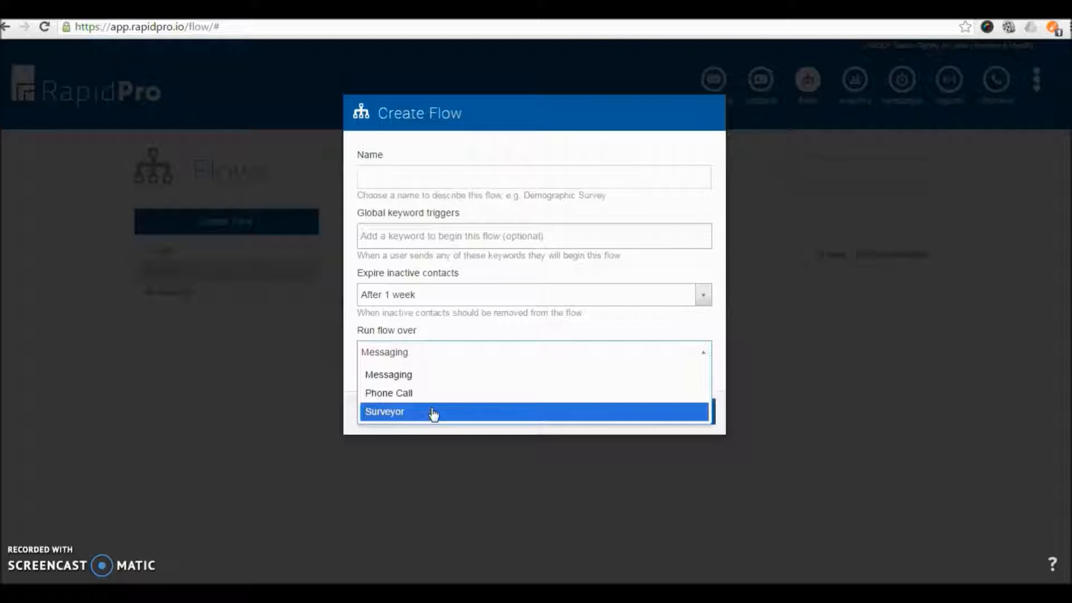
mouse_move(458, 441)
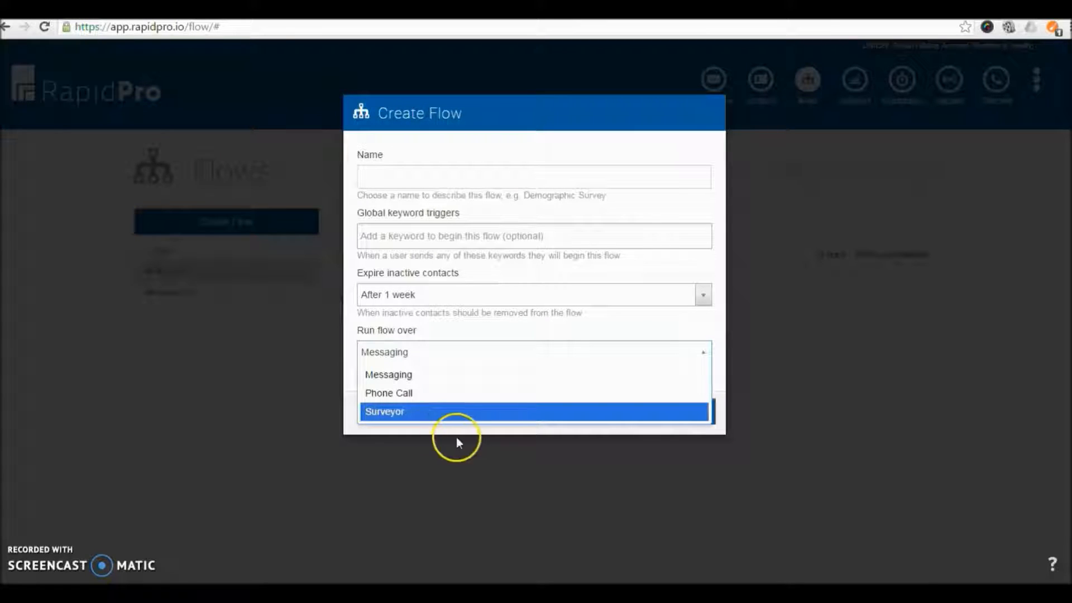
click(388, 374)
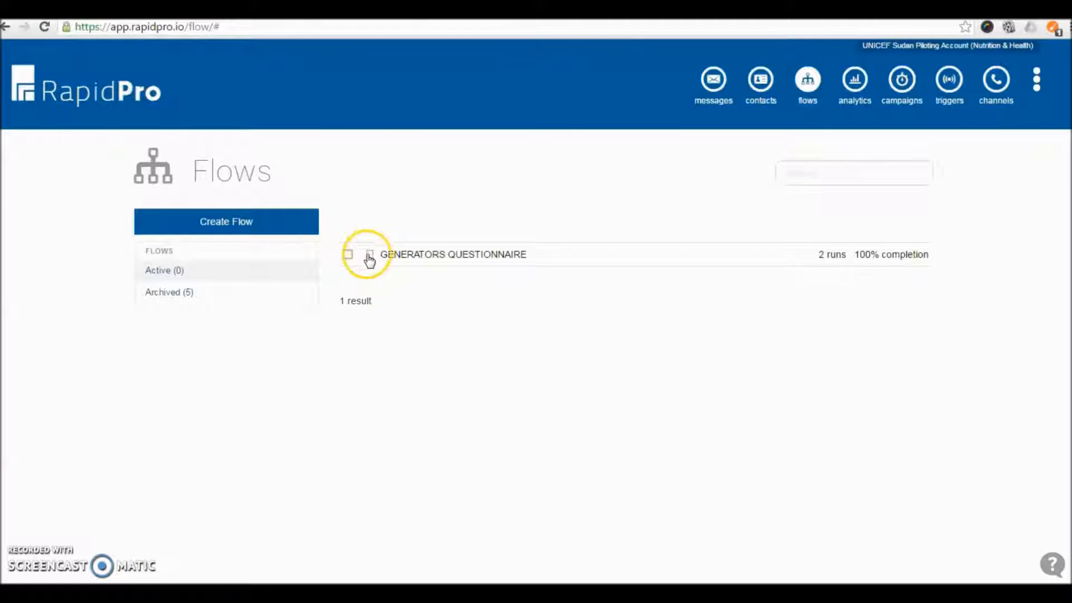
mouse_move(383, 299)
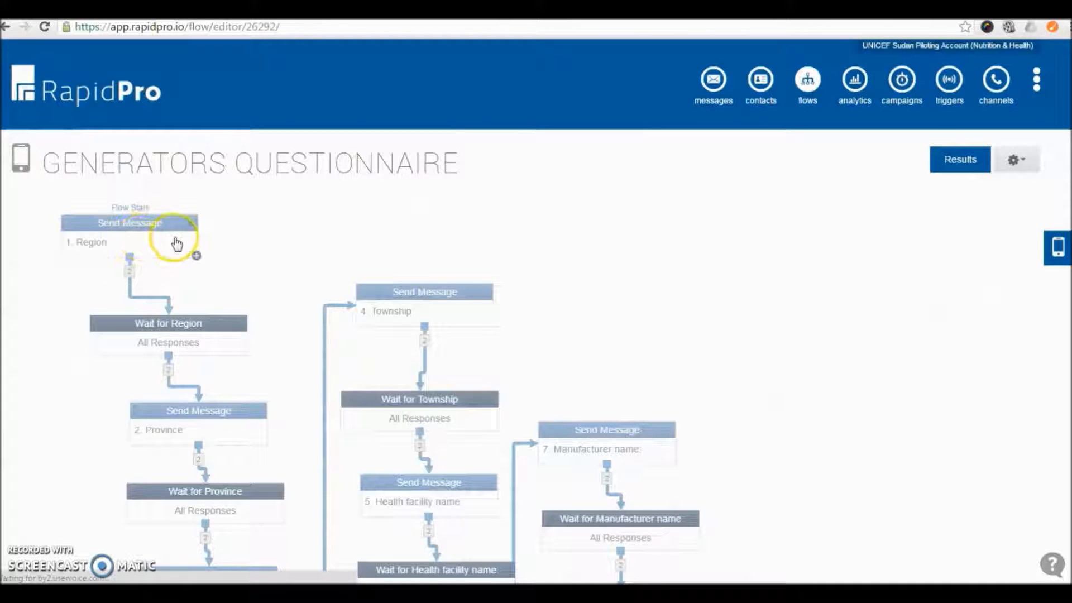
mouse_move(209, 276)
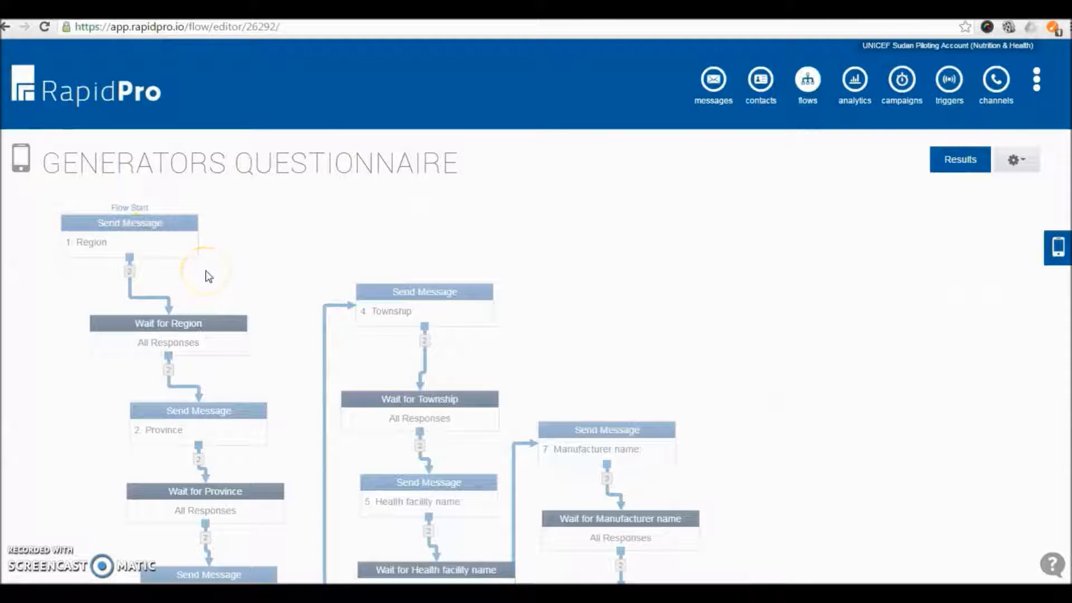
mouse_move(209, 276)
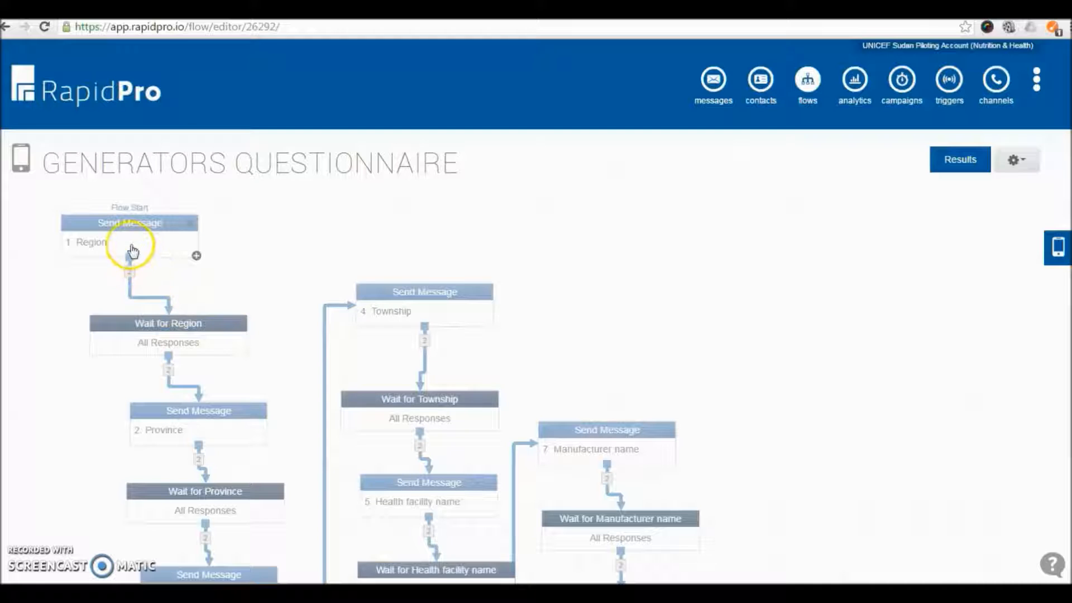
mouse_move(158, 432)
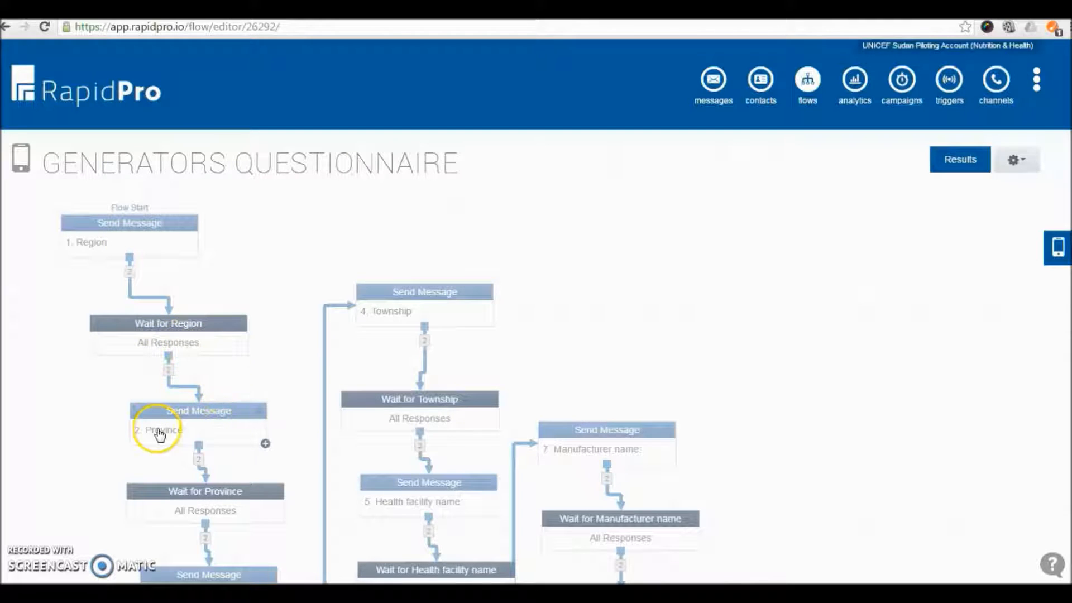
Step: Review the Generators Questionnaire diagram from its first question through the closing thank-you
scroll(up, 3)
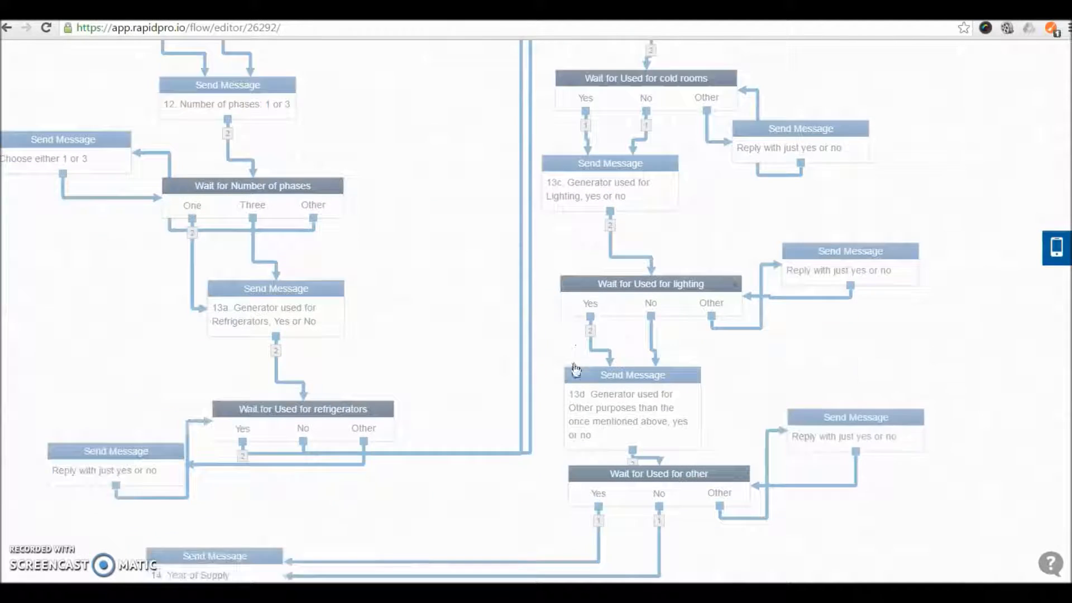
scroll(down, 3)
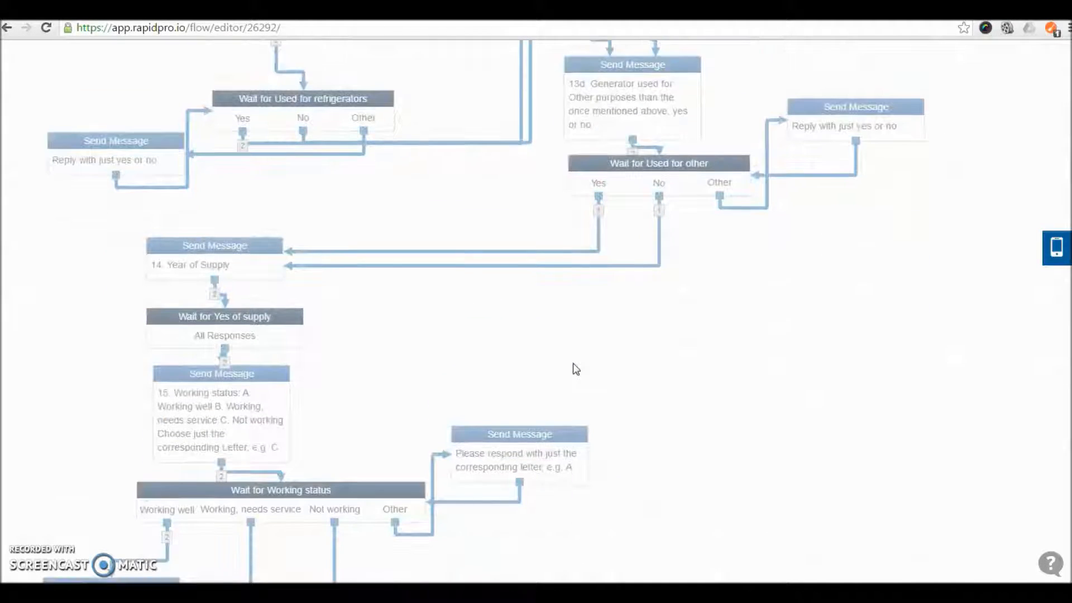
scroll(down, 3)
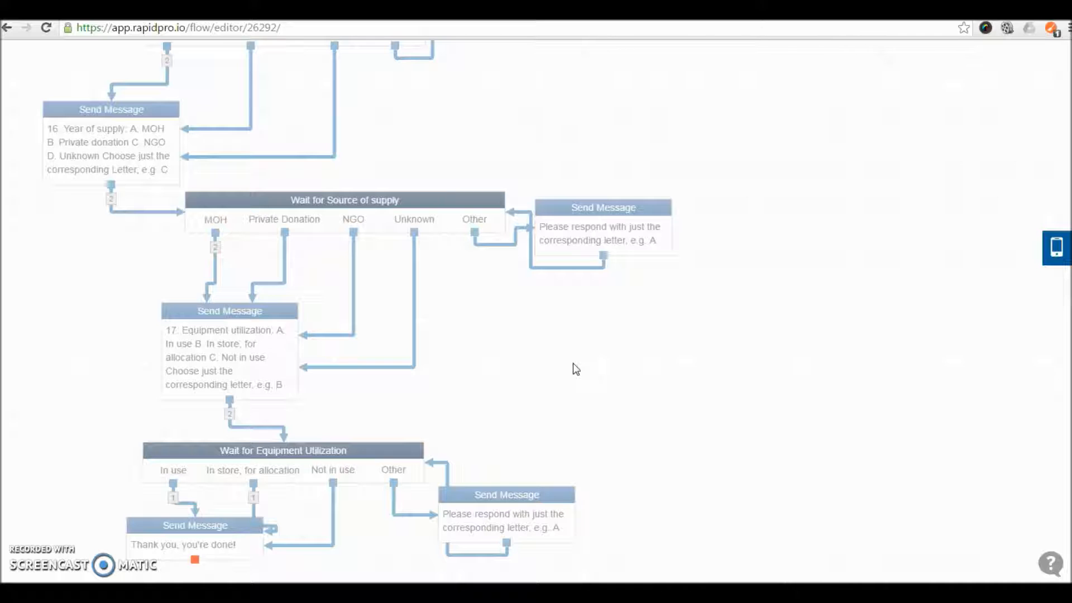
mouse_move(661, 415)
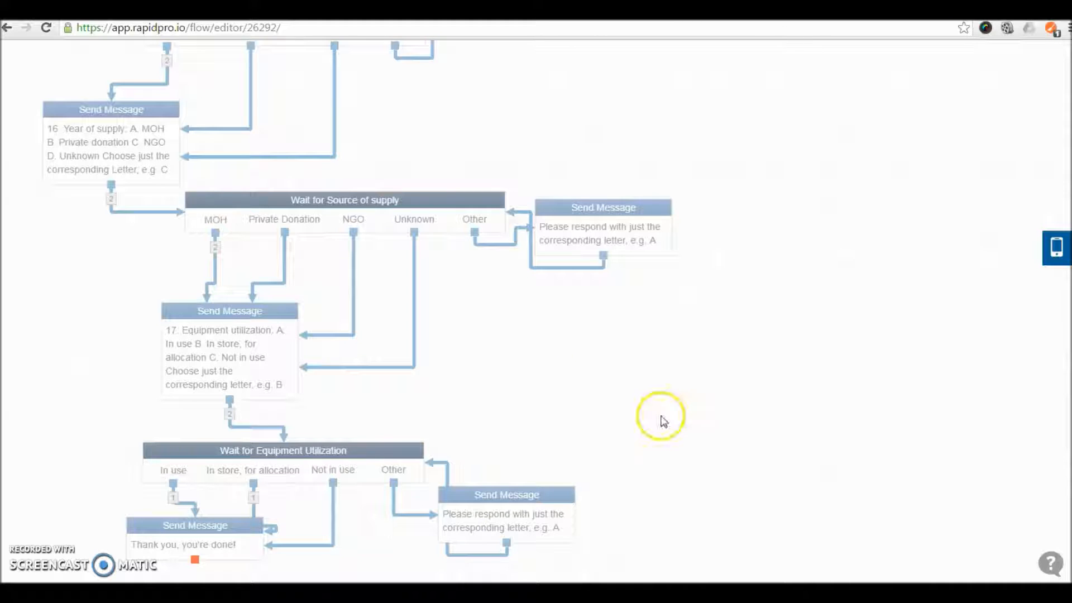
mouse_move(663, 421)
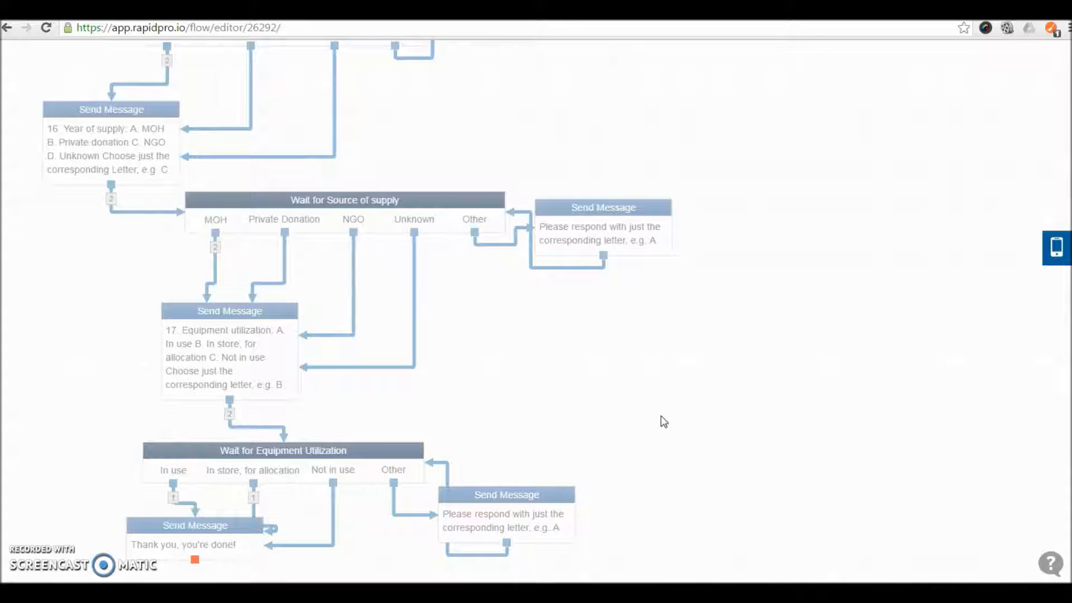
scroll(down, 3)
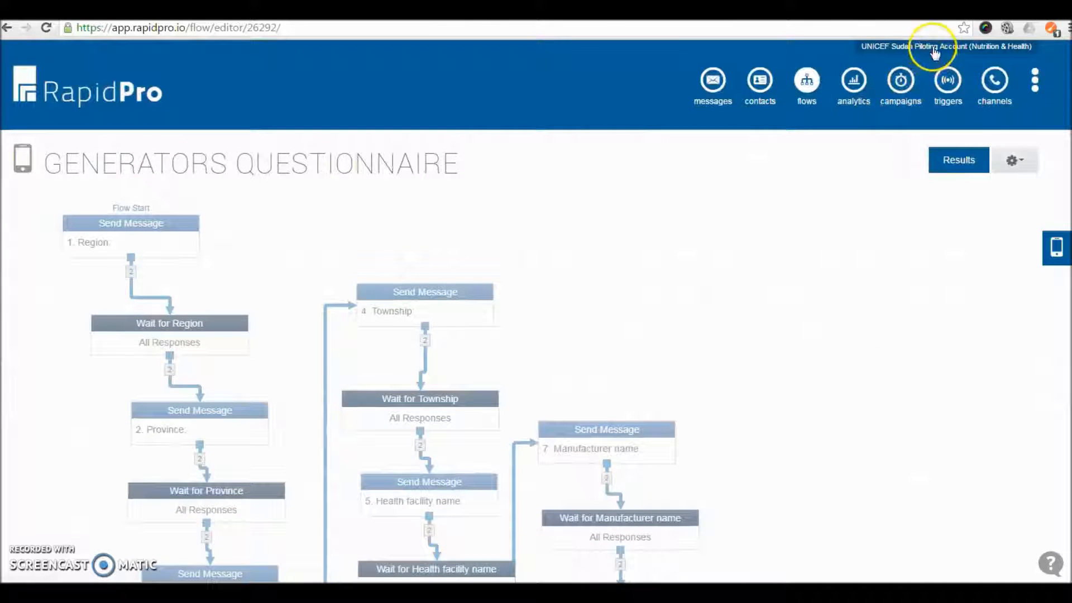
Step: On the org home page, enter a placeholder surveyor password for field registration
click(946, 45)
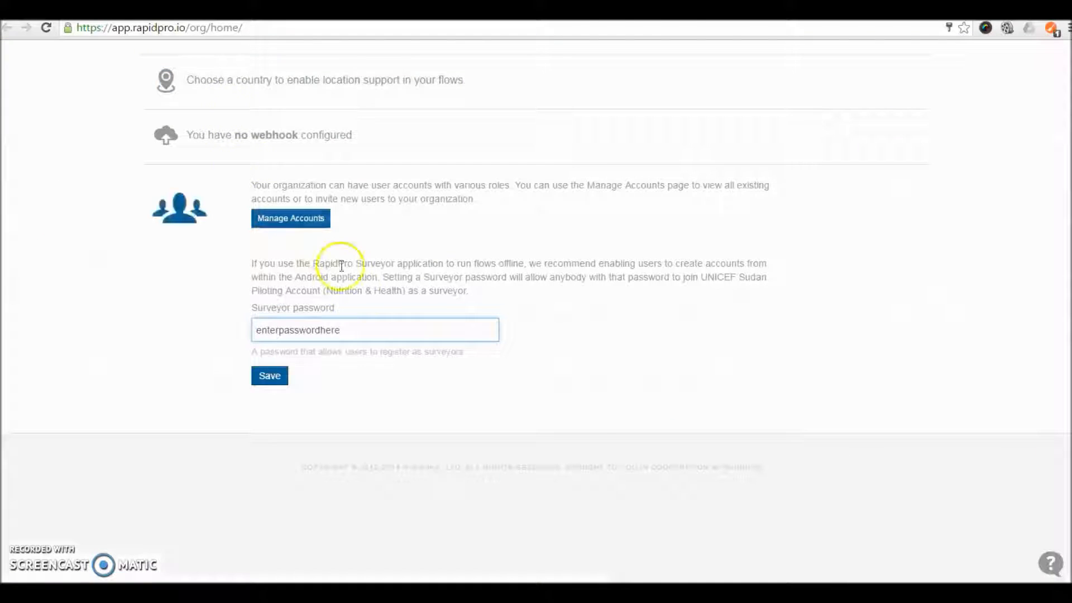
scroll(up, 3)
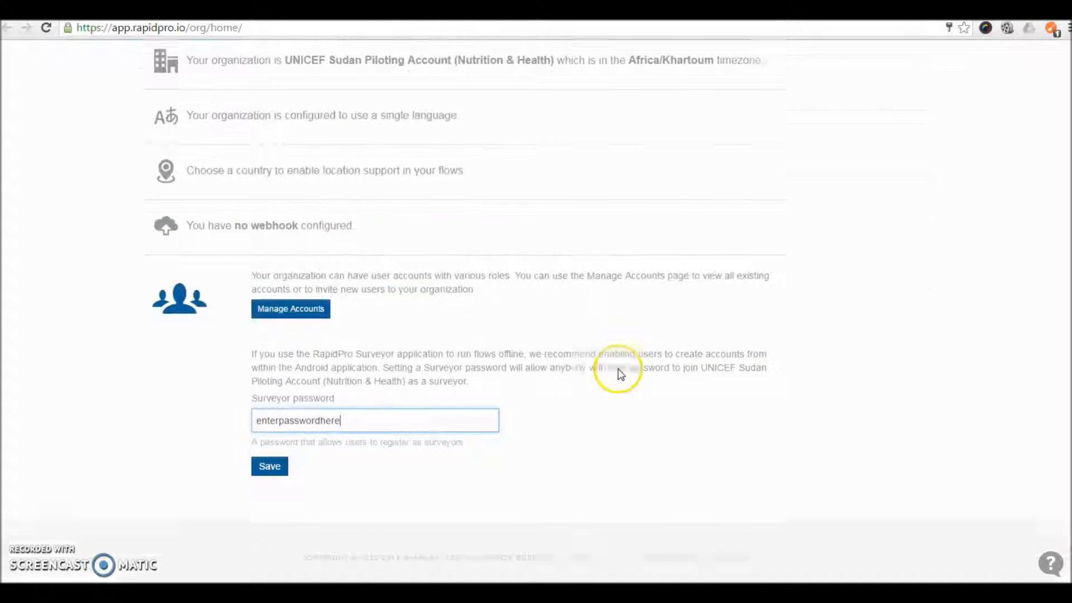
scroll(down, 3)
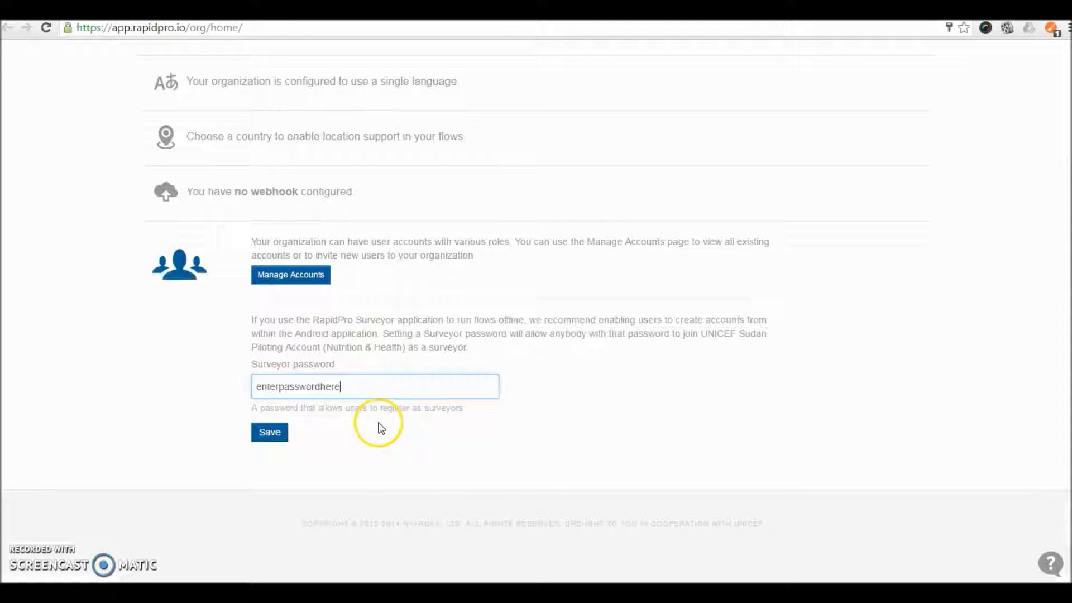
mouse_move(300, 244)
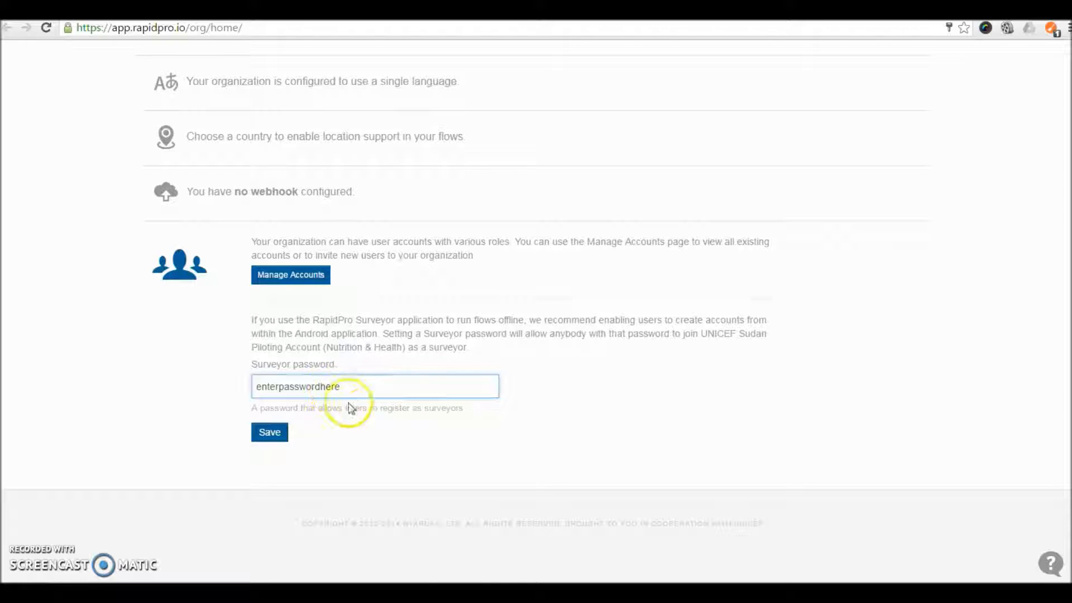
mouse_move(366, 430)
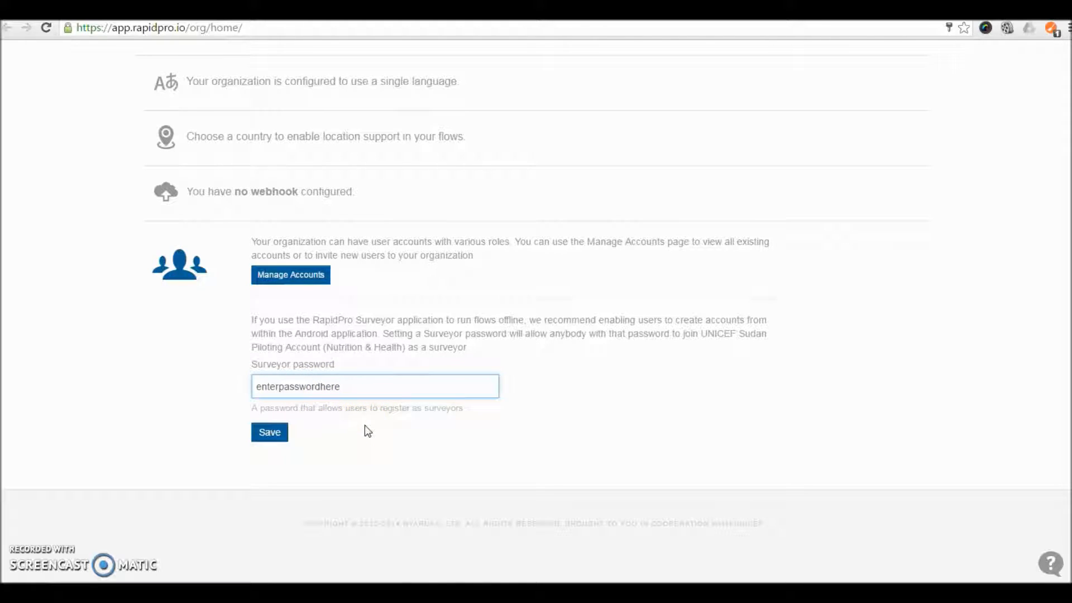
click(374, 386)
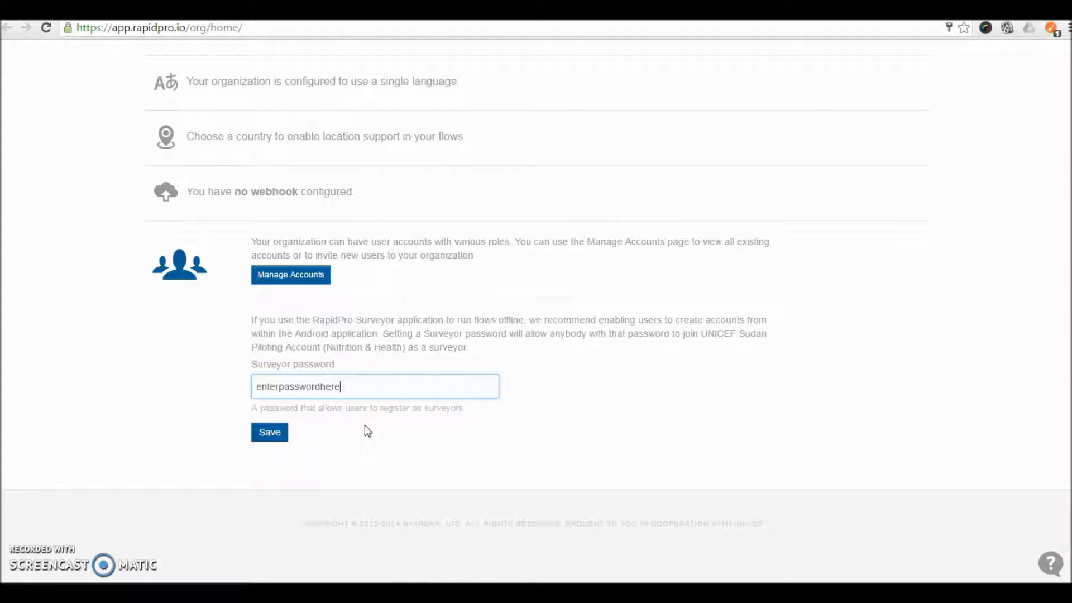
mouse_move(367, 444)
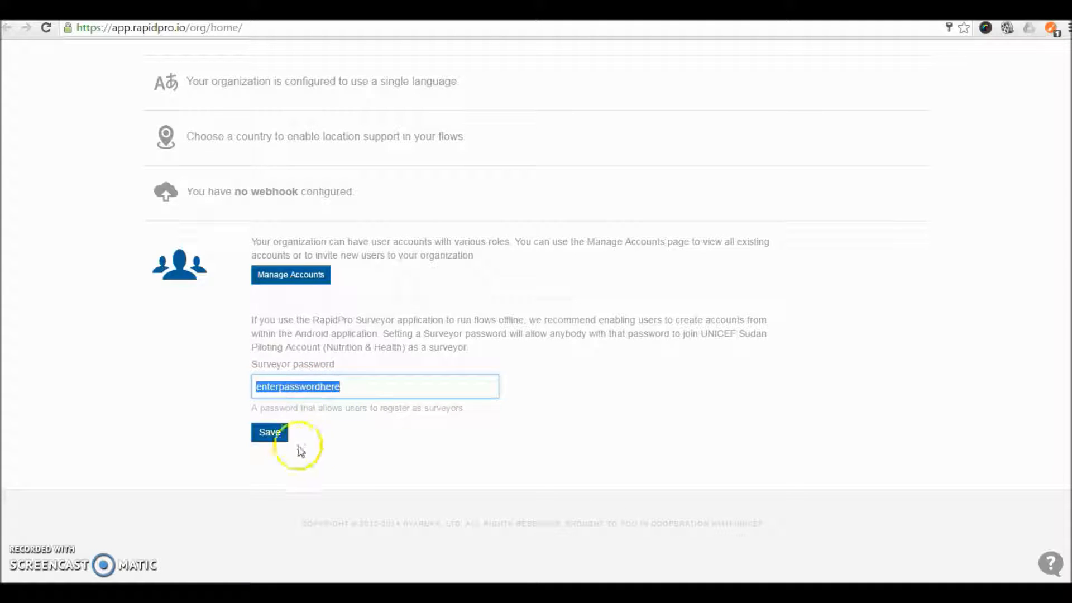
mouse_move(361, 468)
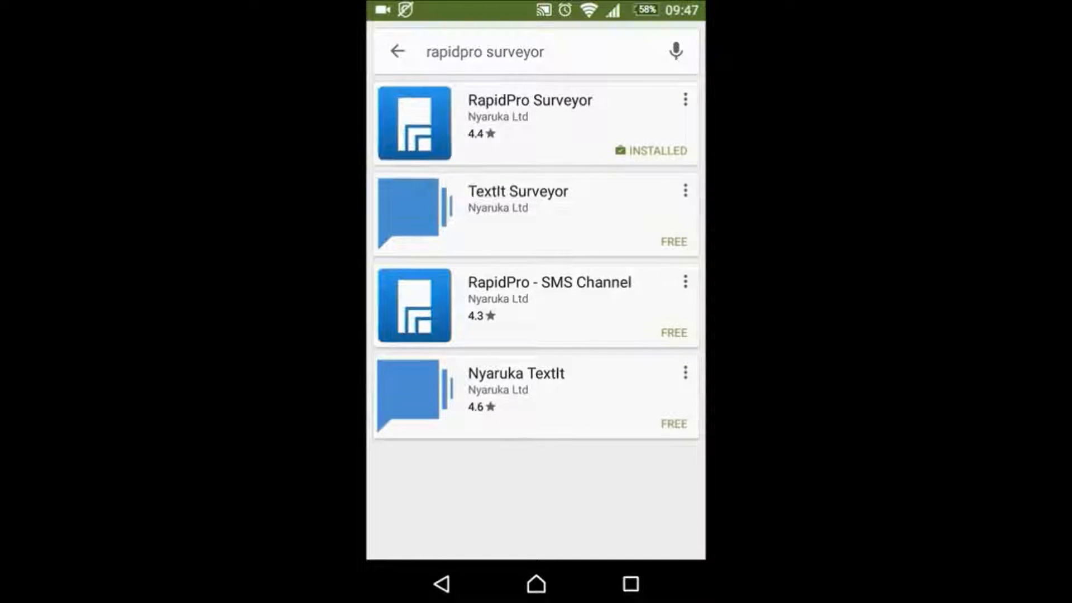
Step: Launch RapidPro Surveyor and choose to create a new surveyor account
click(534, 583)
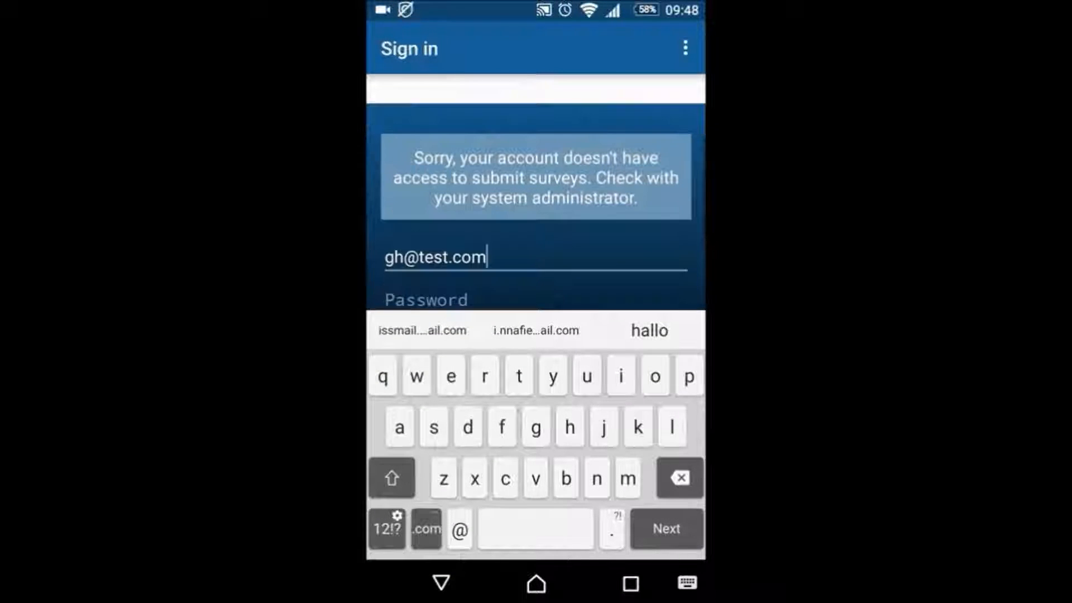
click(679, 477)
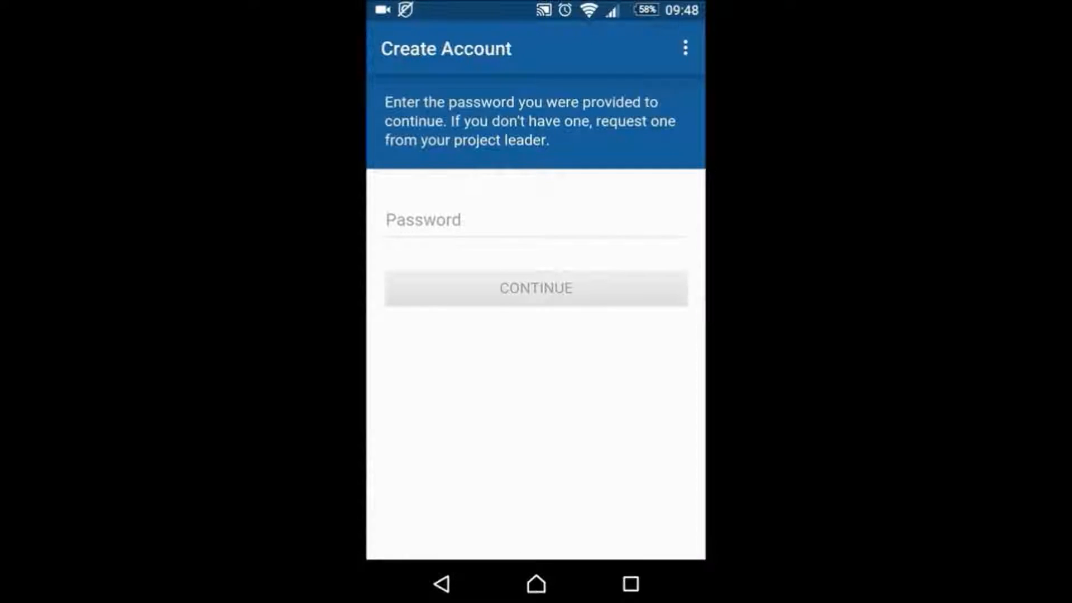
Step: Paste the organisation's surveyor password and continue past that step
click(535, 220)
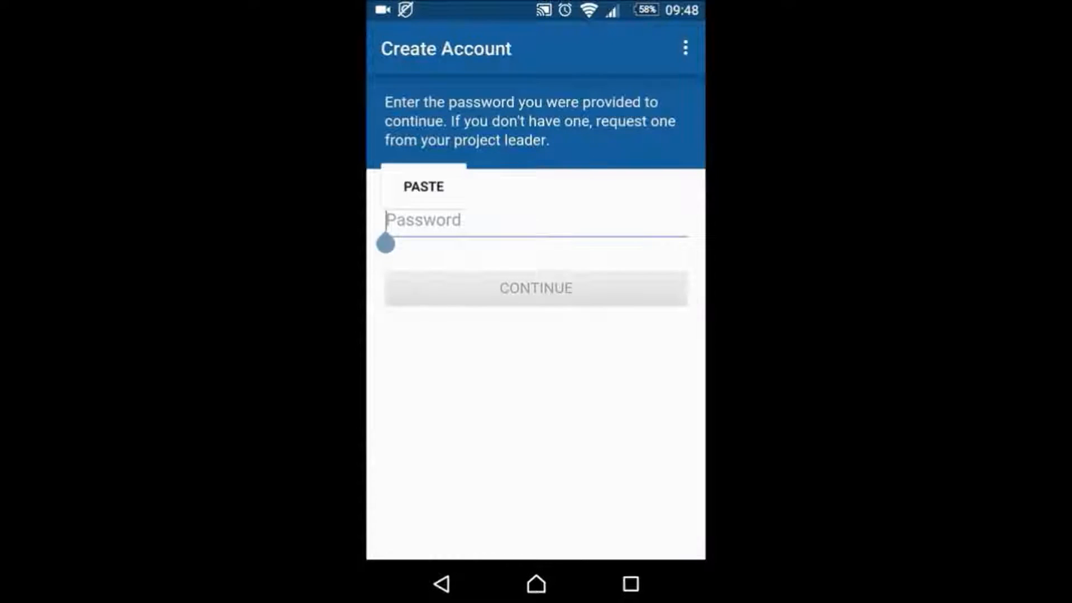
click(423, 186)
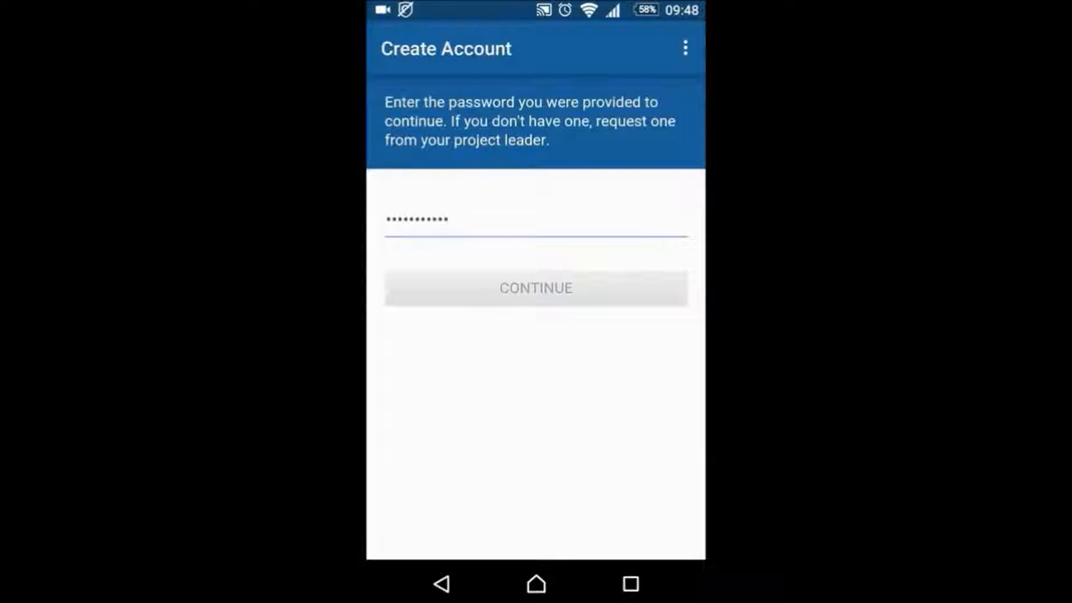
click(535, 288)
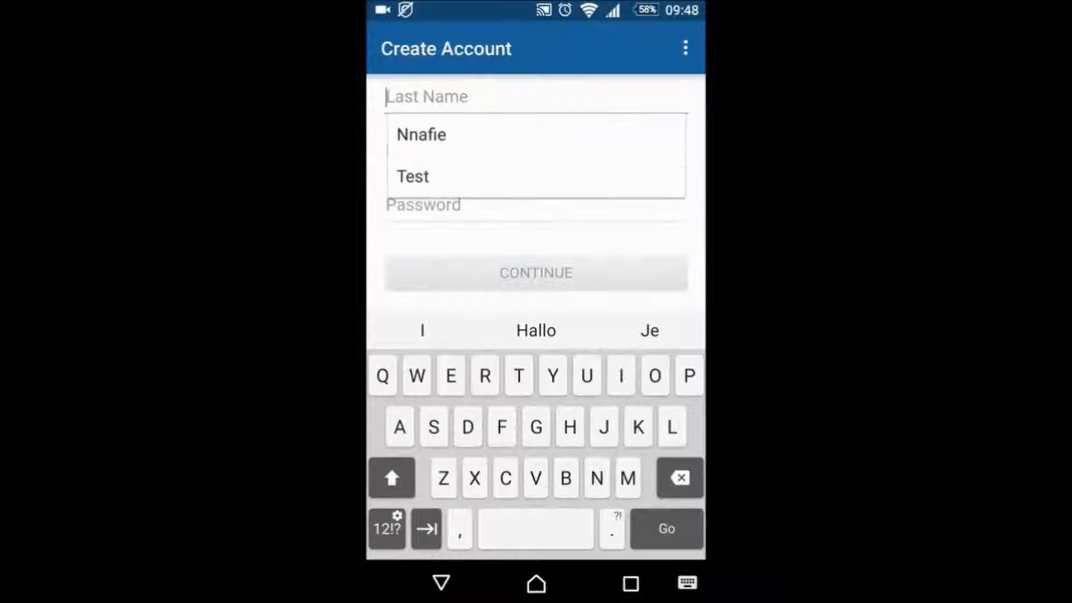
Step: Enter name 'Hhj', accept the suggested e-mail and continue to Download Flow
text(Hhj)
click(536, 152)
text(Iddgh)
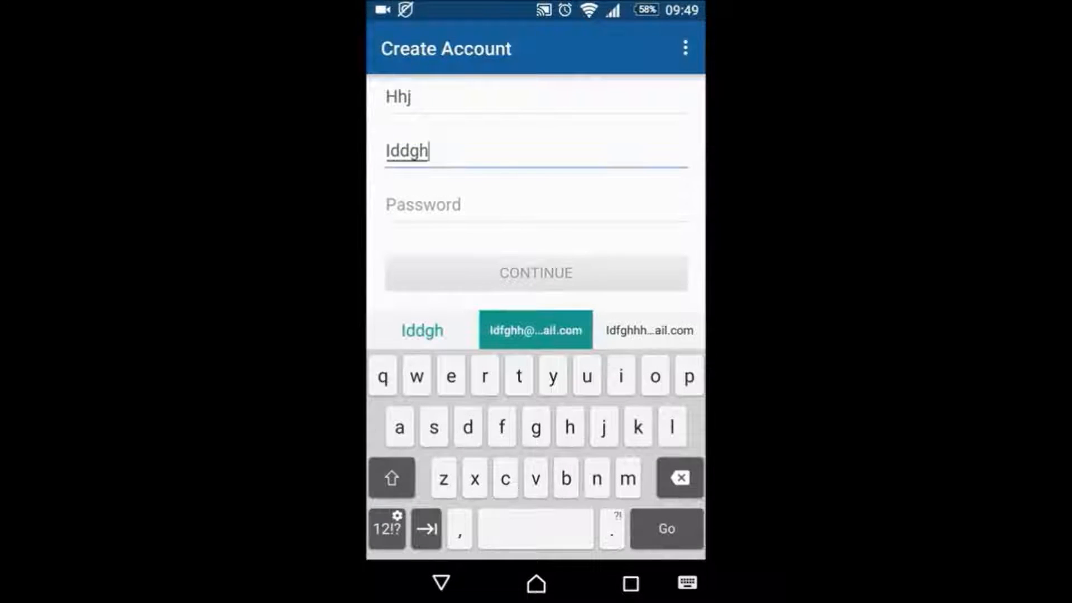
click(535, 329)
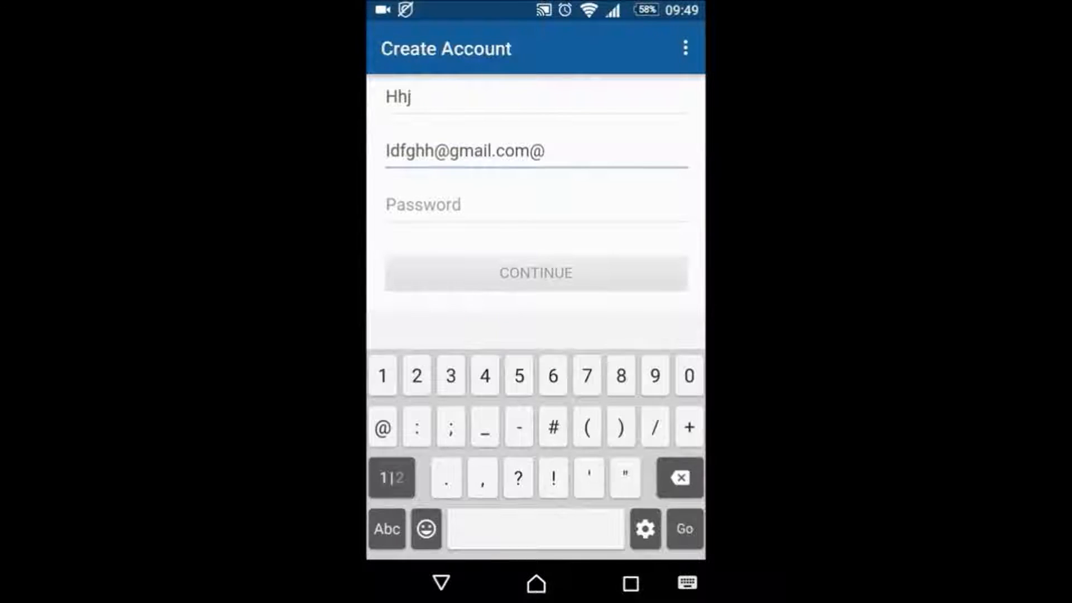
click(689, 427)
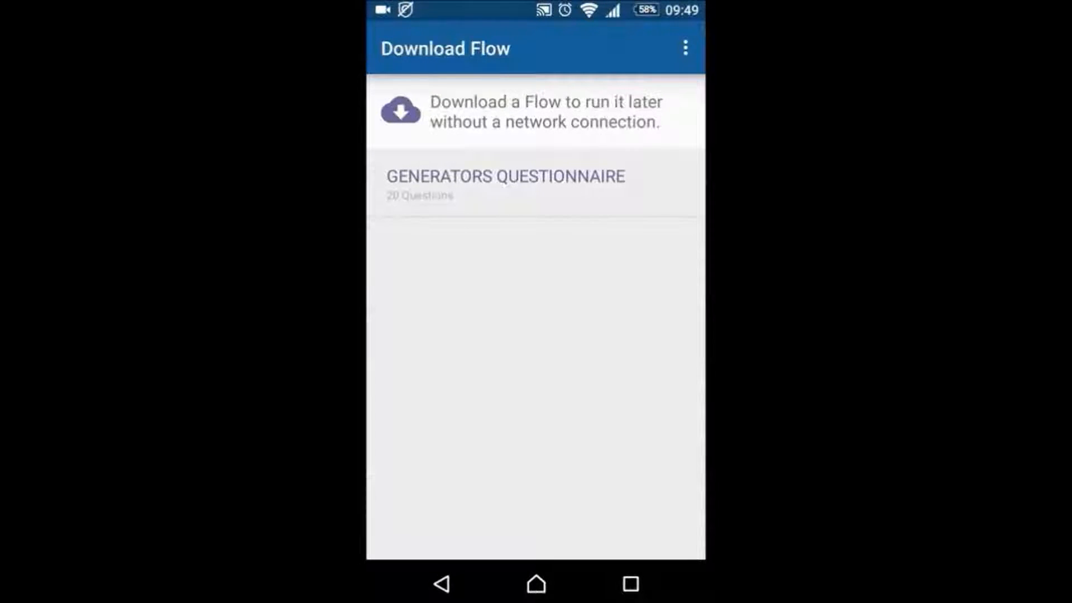
Step: Download Generators Questionnaire, view its details and start the flow
click(505, 184)
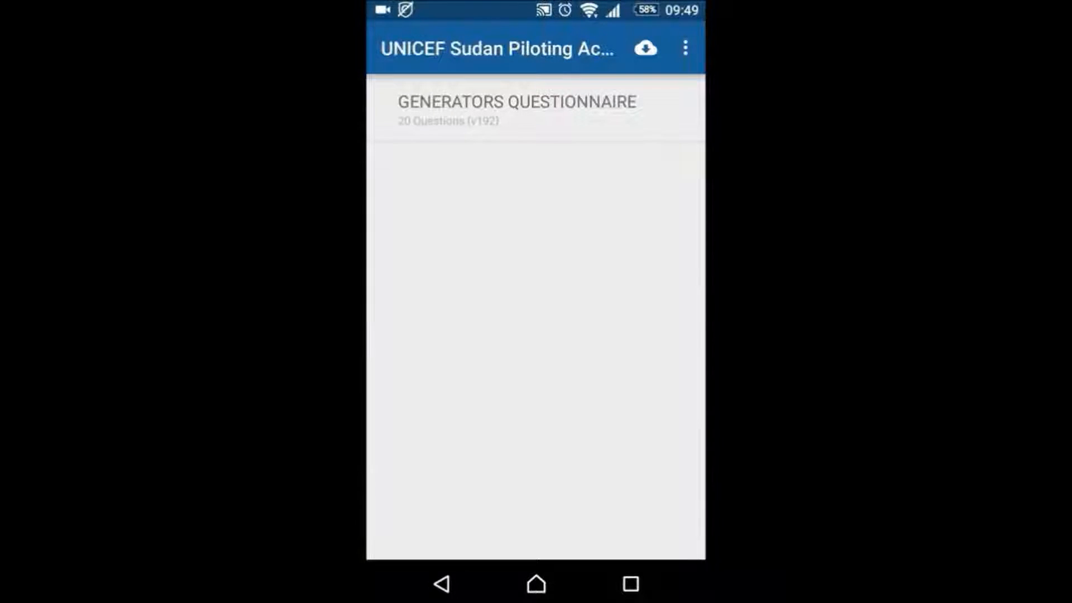
click(516, 109)
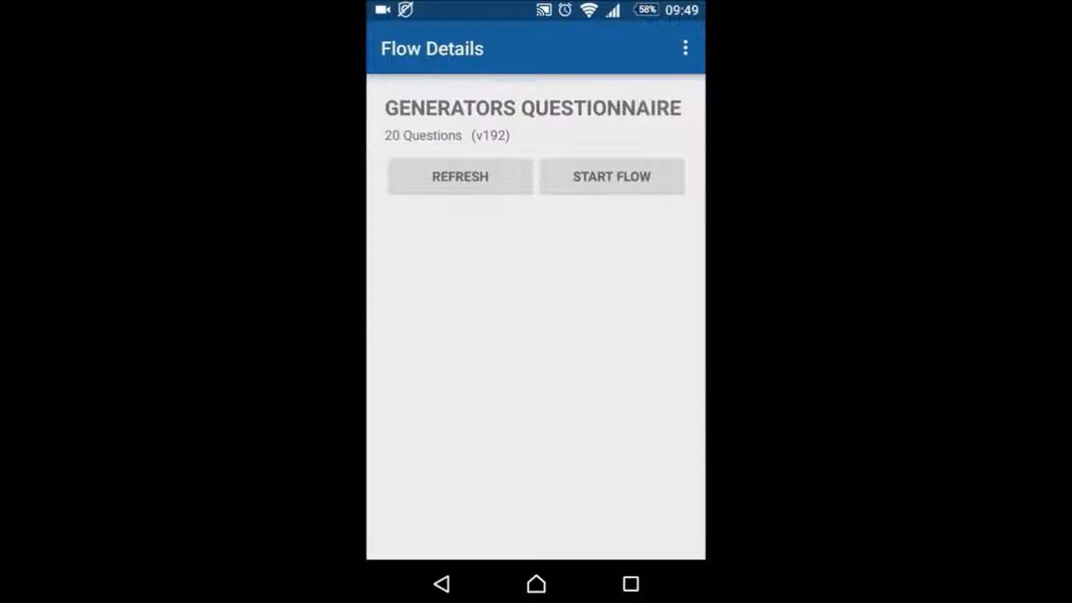
click(611, 177)
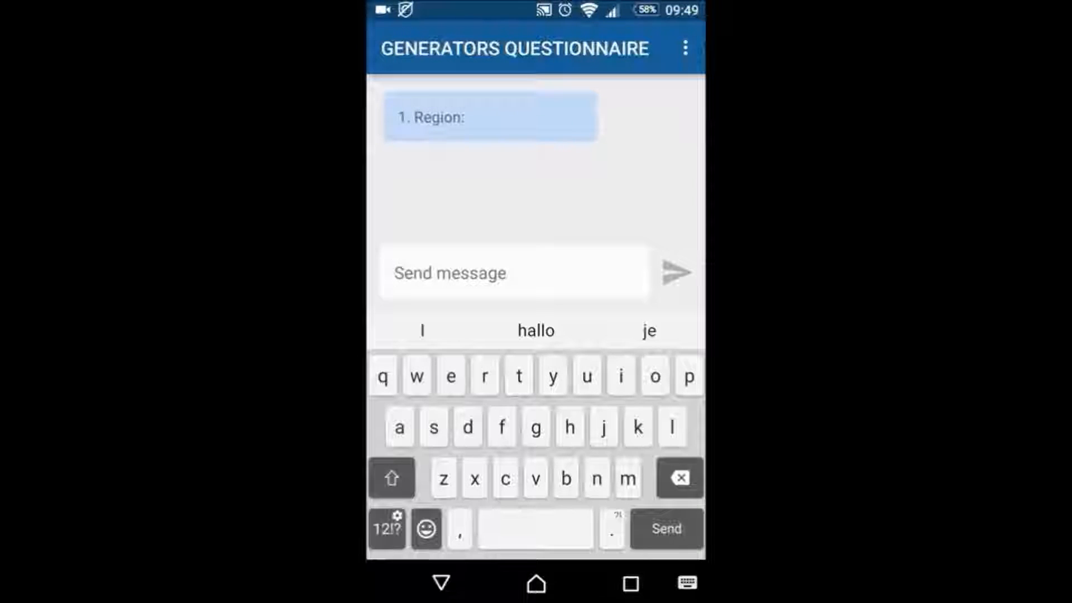
Step: Answer the Region question with Khartoum and send it
text(kha)
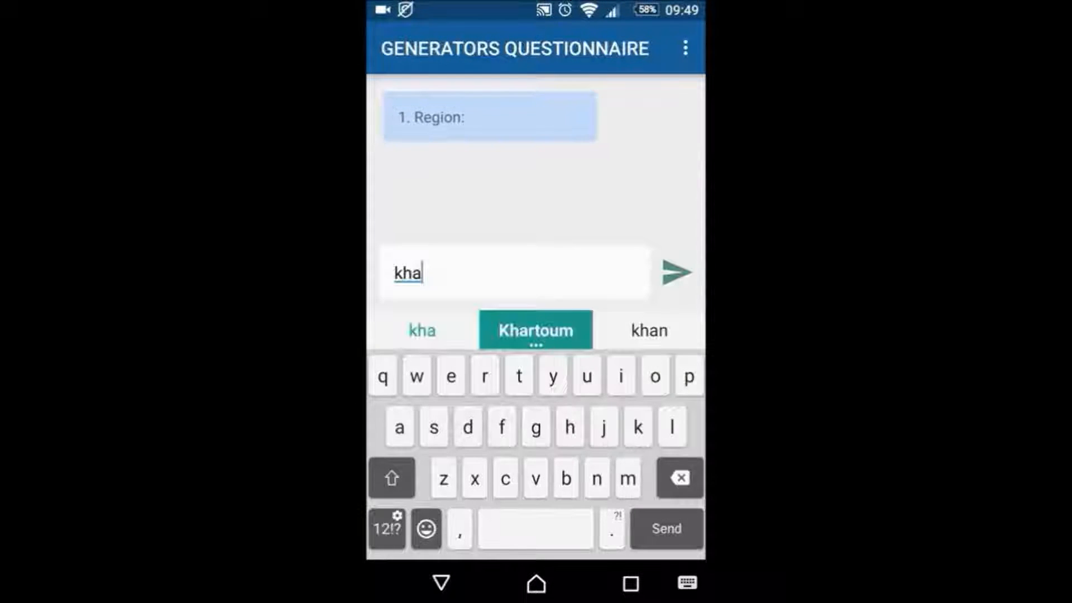
click(535, 331)
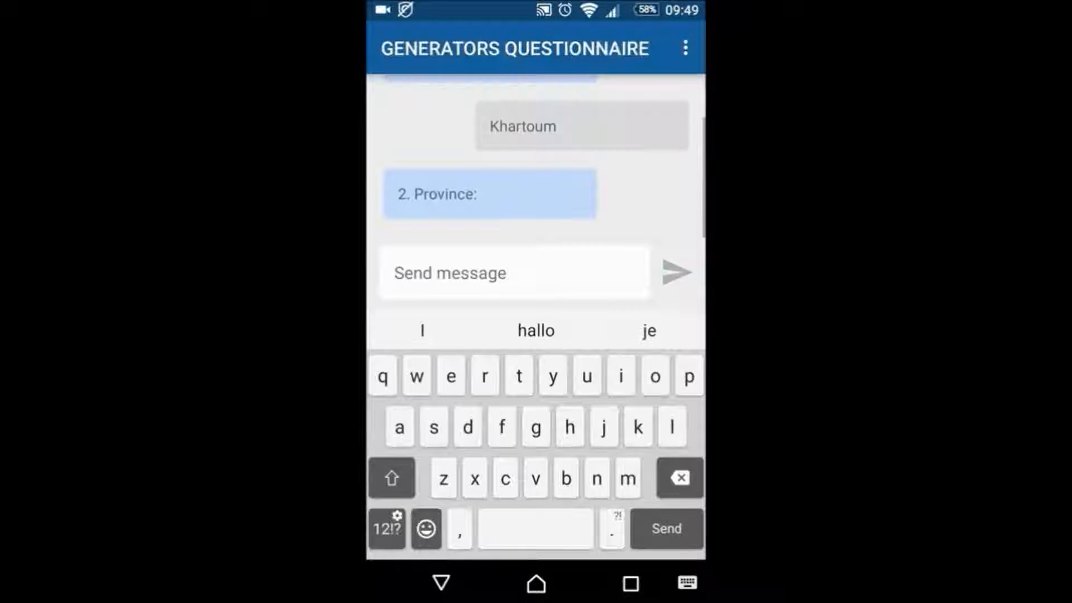
click(513, 273)
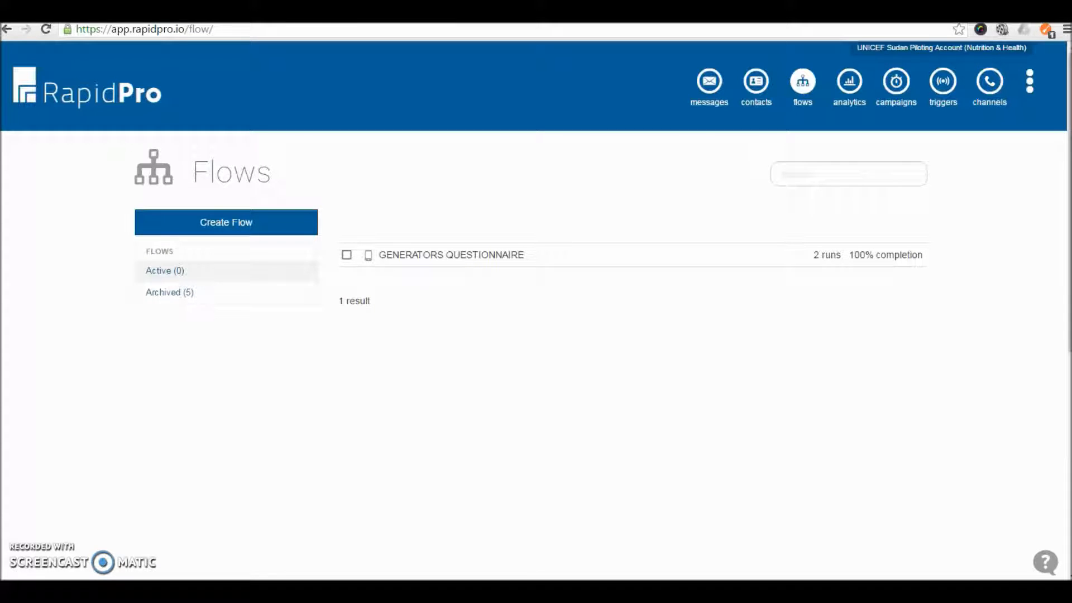
mouse_move(190, 471)
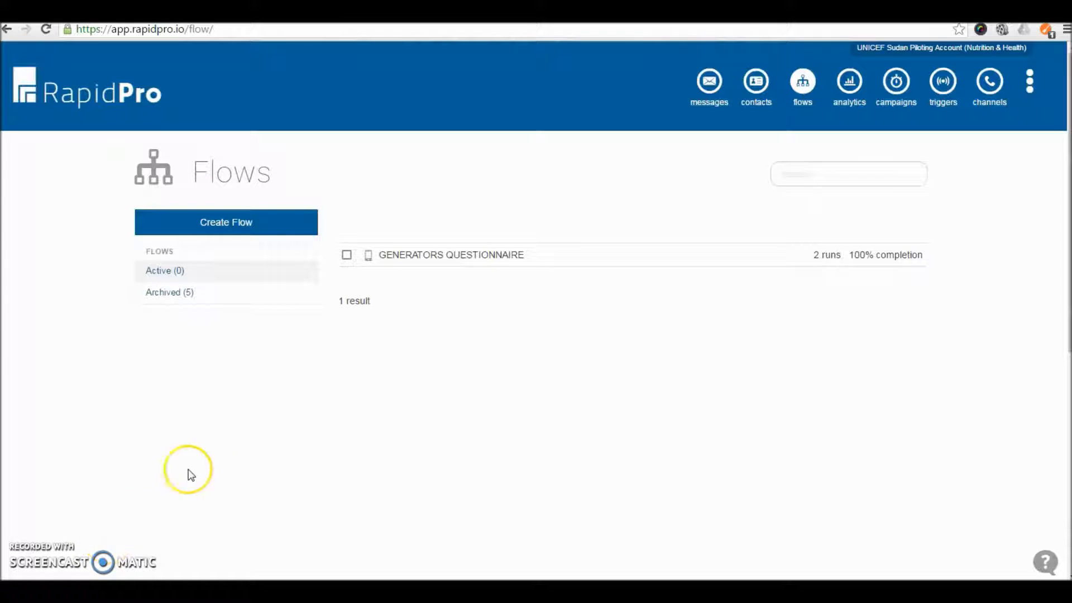
mouse_move(208, 462)
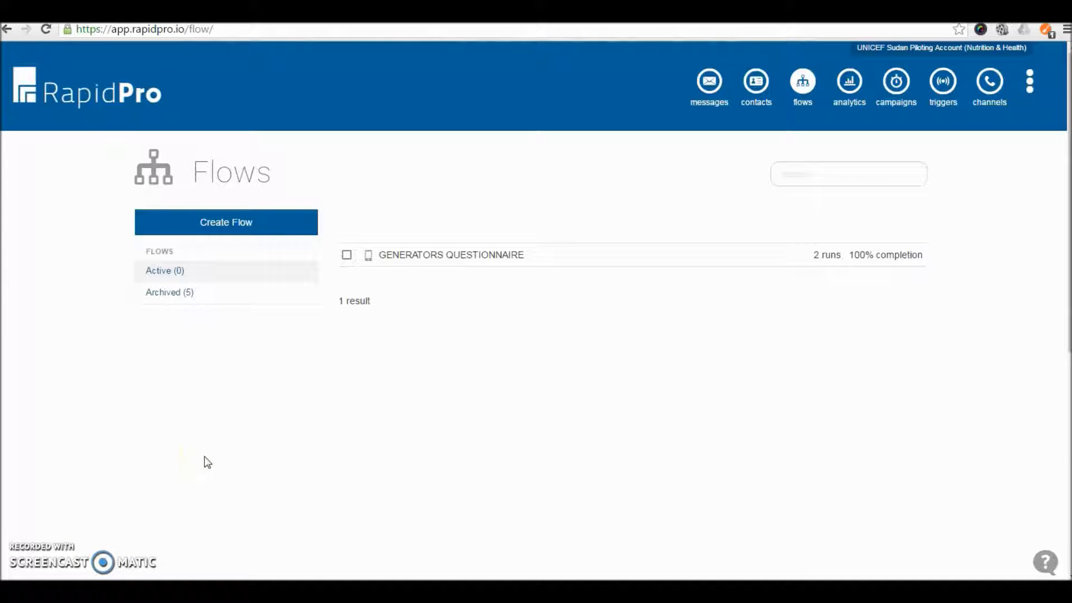
mouse_move(267, 405)
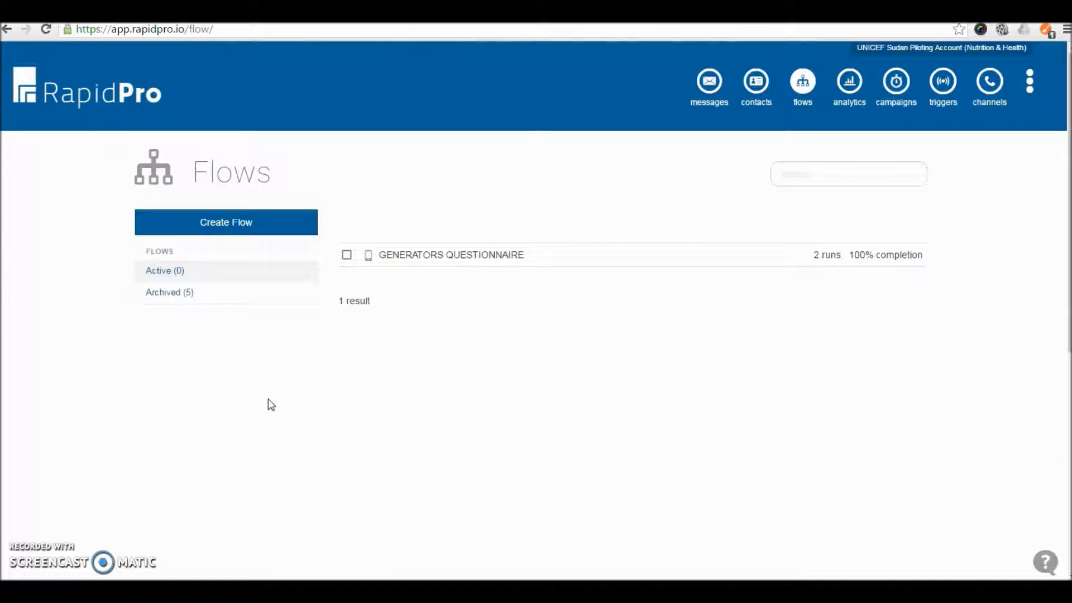
mouse_move(328, 377)
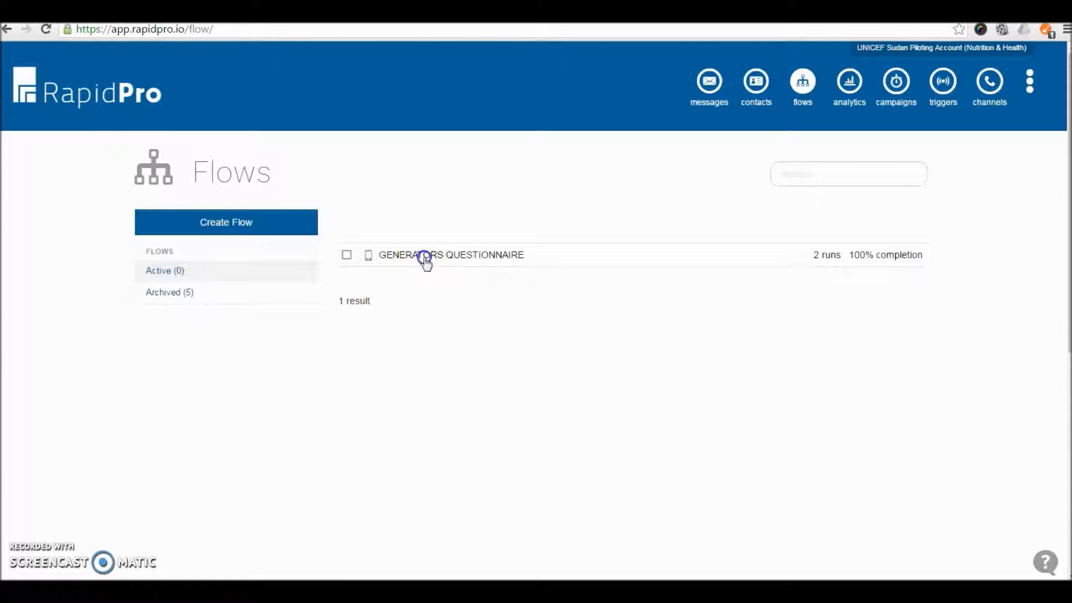
Step: Reopen the Generators Questionnaire editor and go to its Results
click(450, 255)
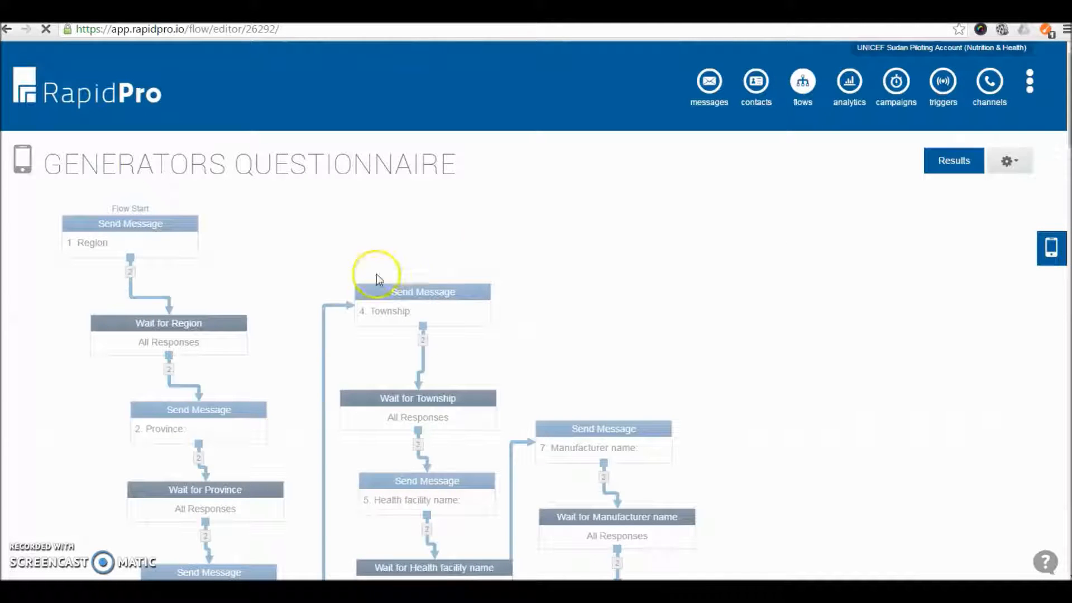
mouse_move(174, 354)
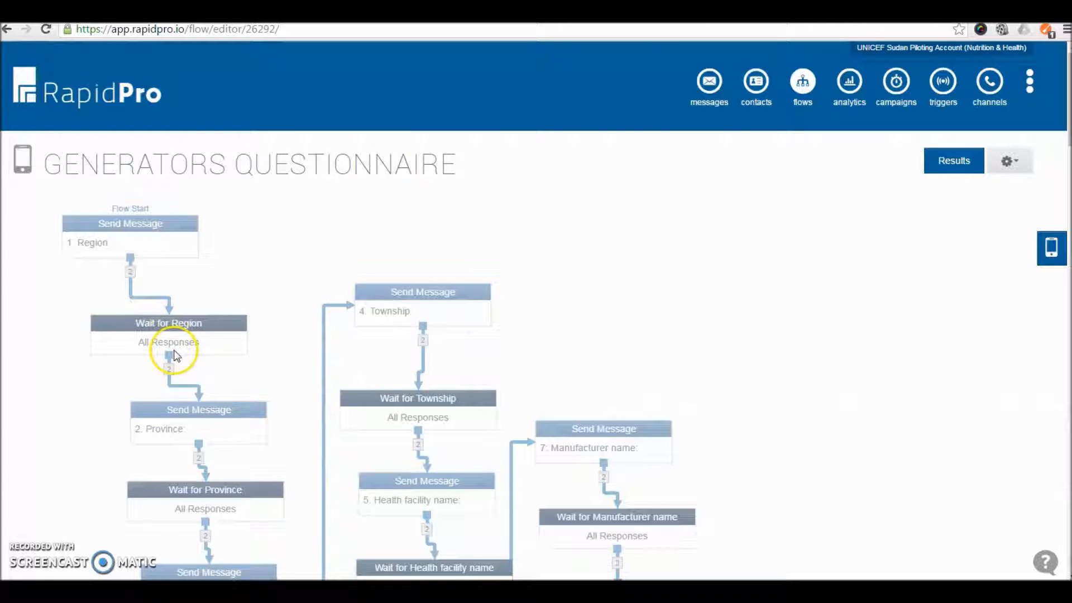
mouse_move(1053, 135)
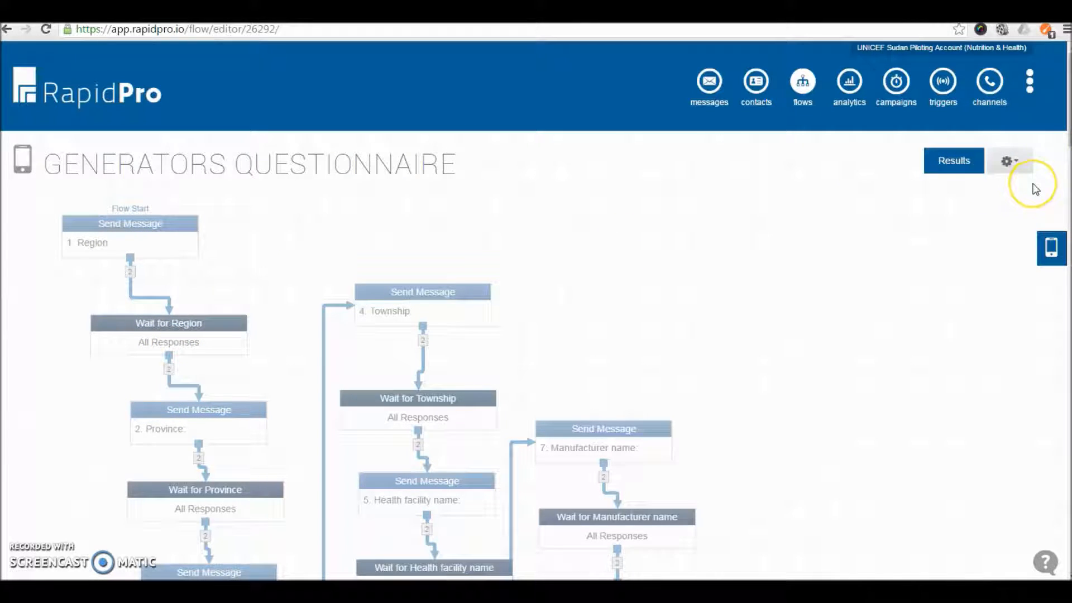
mouse_move(1037, 188)
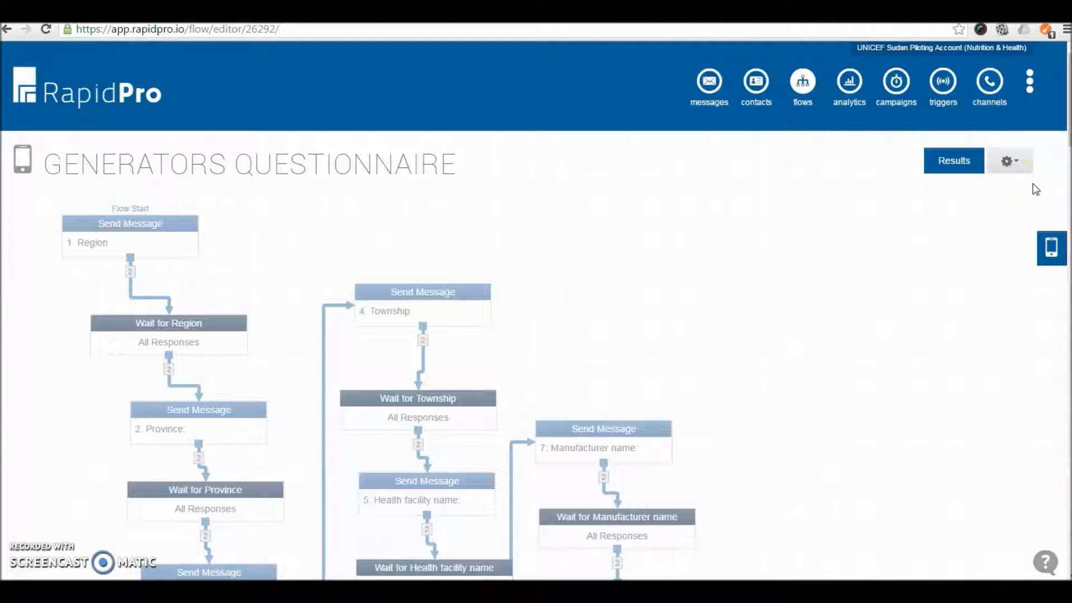
click(952, 161)
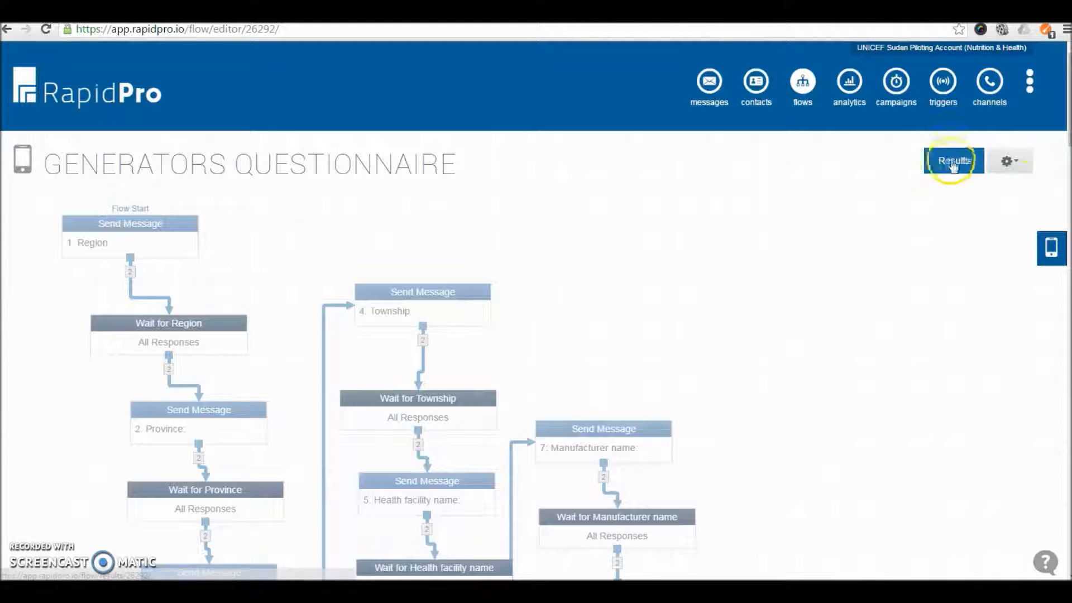
Step: Export the results with all messages and all runs included, then view the export-ready e-mail
click(954, 161)
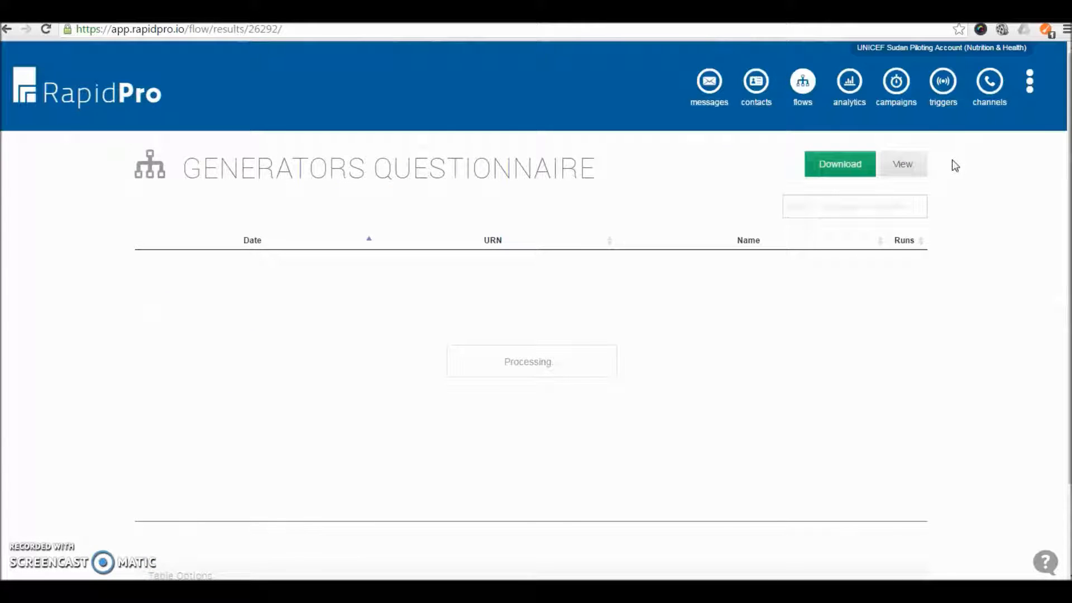
mouse_move(870, 306)
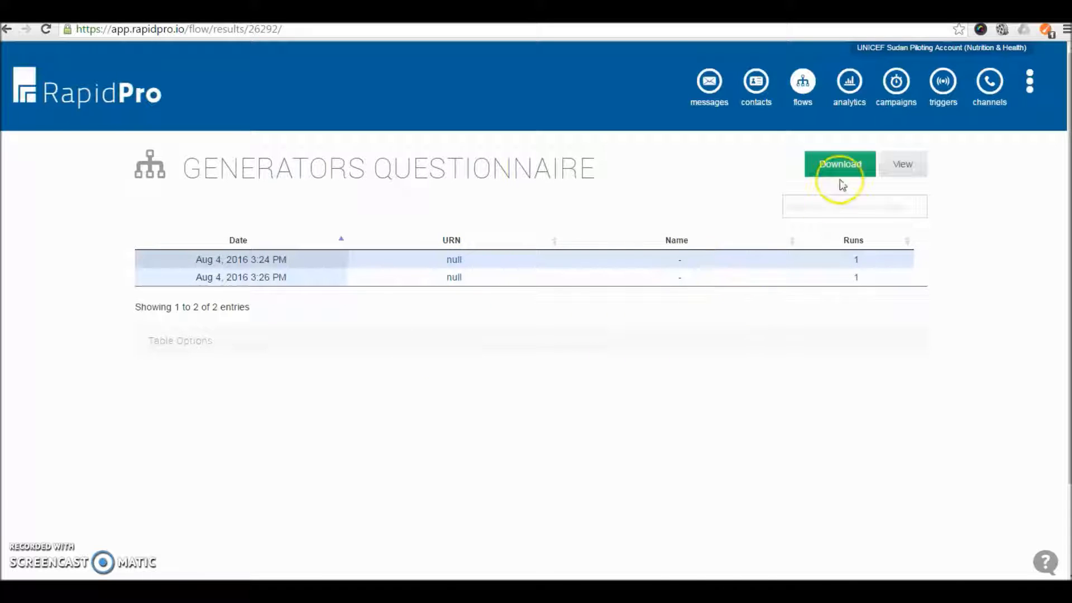
click(839, 163)
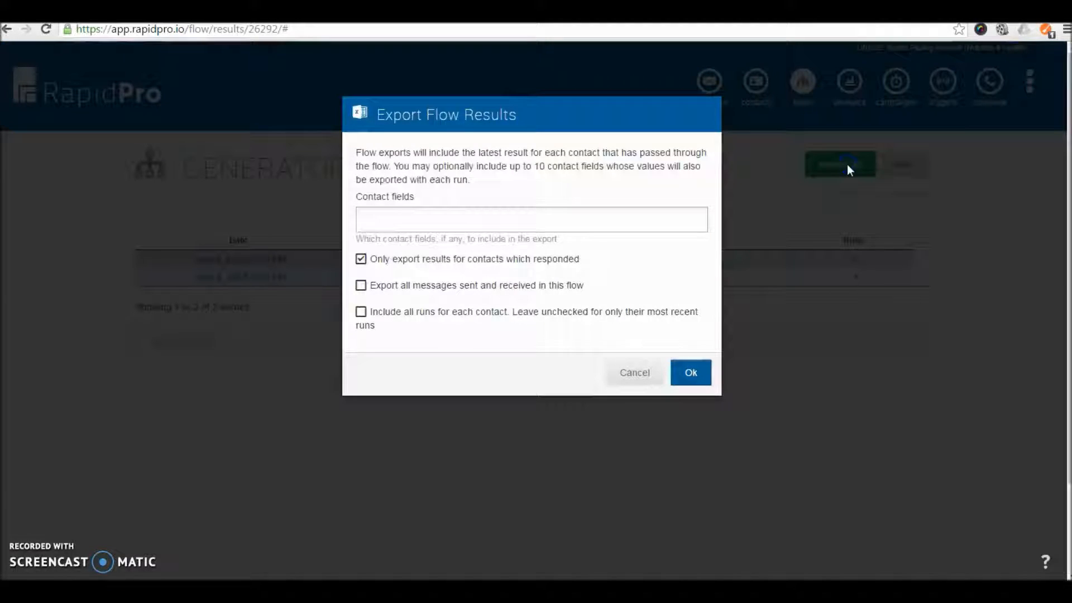
click(360, 311)
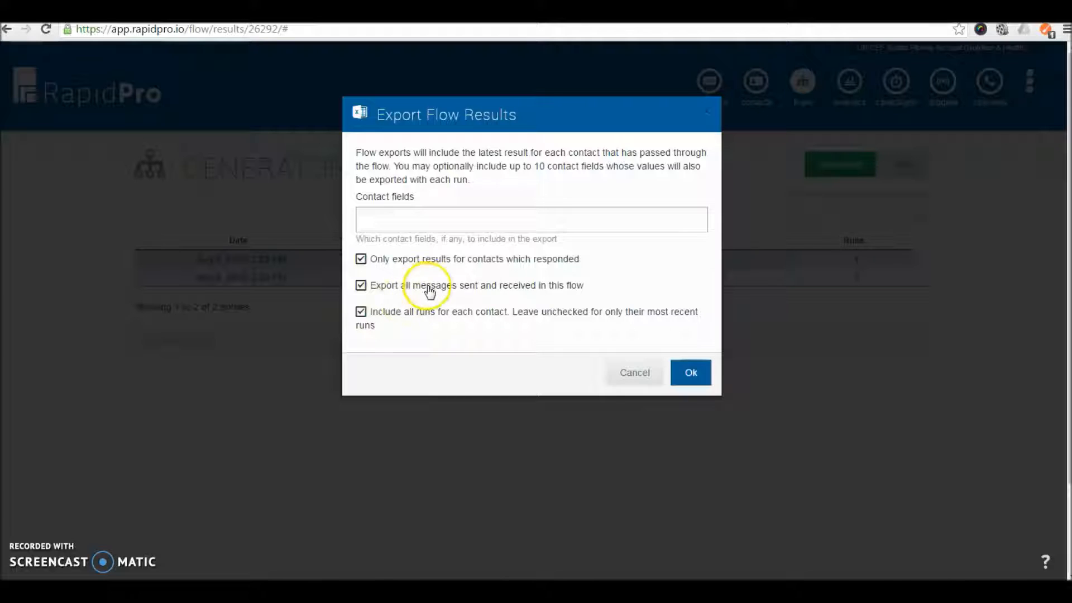
mouse_move(383, 335)
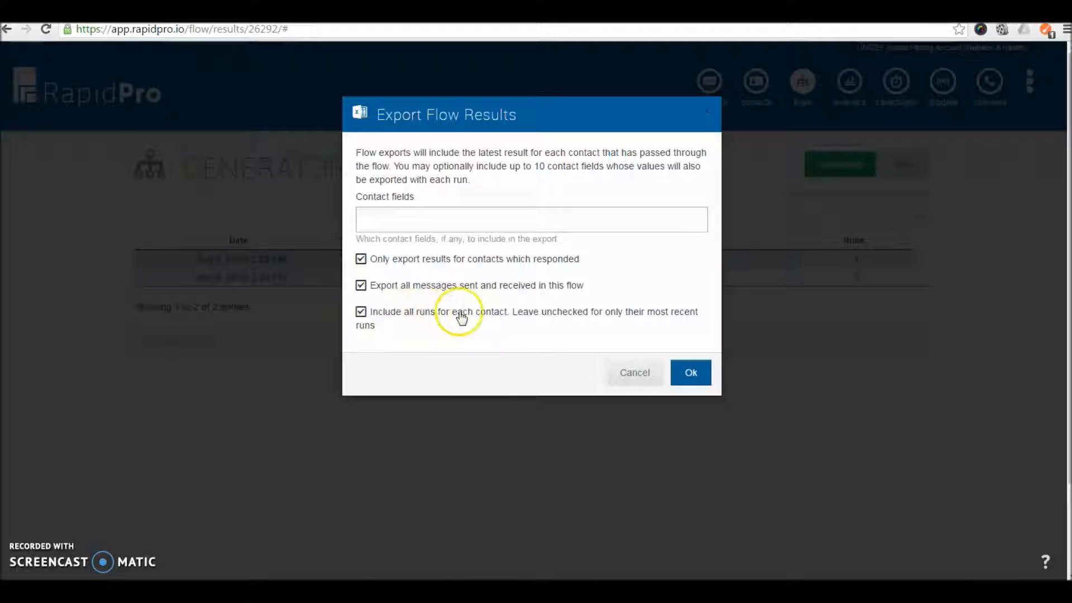
mouse_move(461, 318)
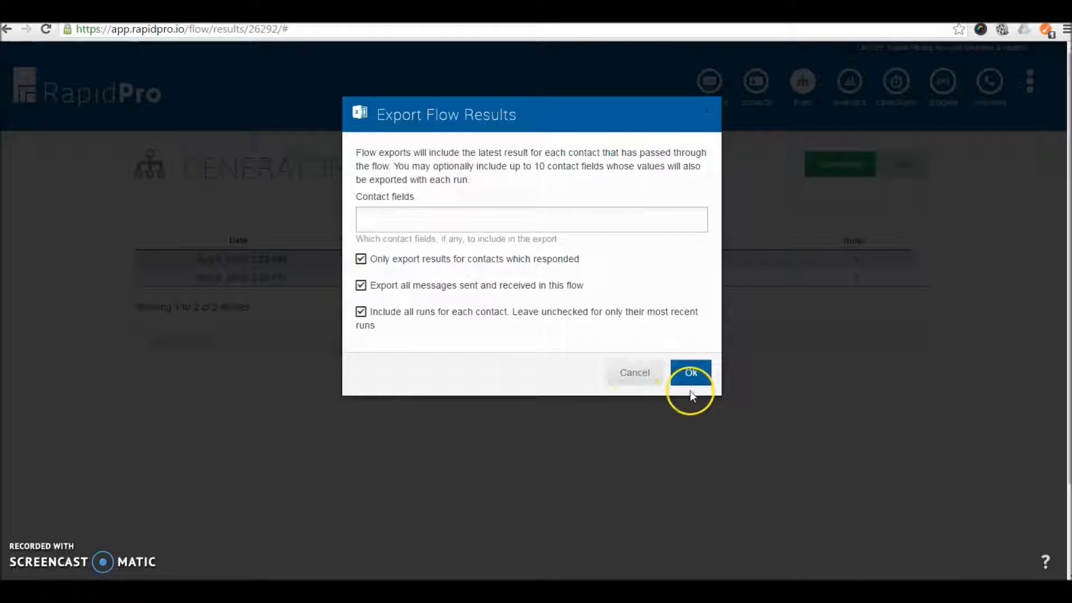
click(690, 373)
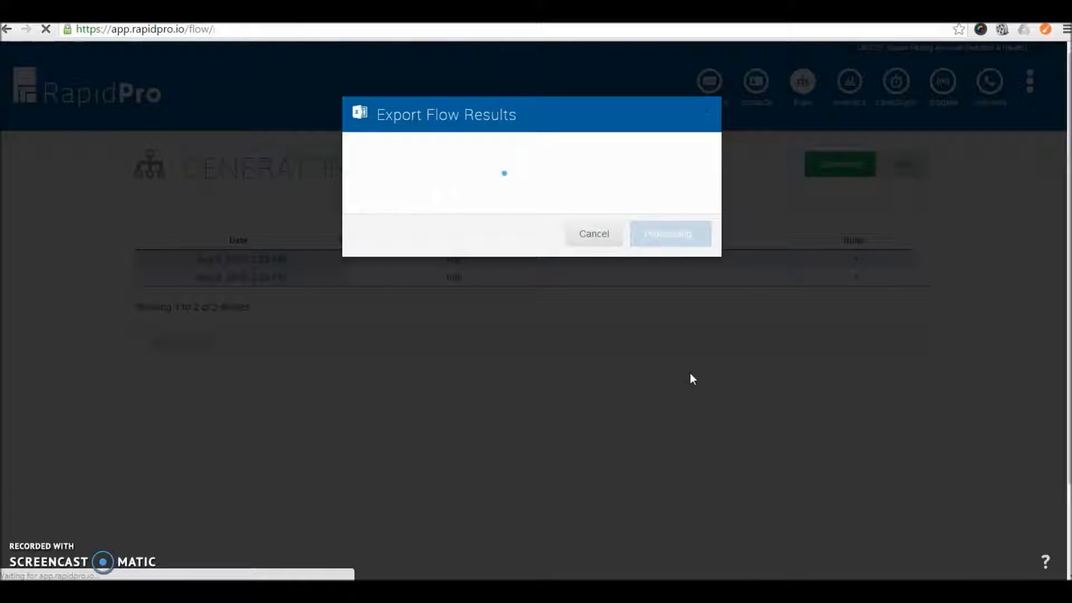
click(669, 233)
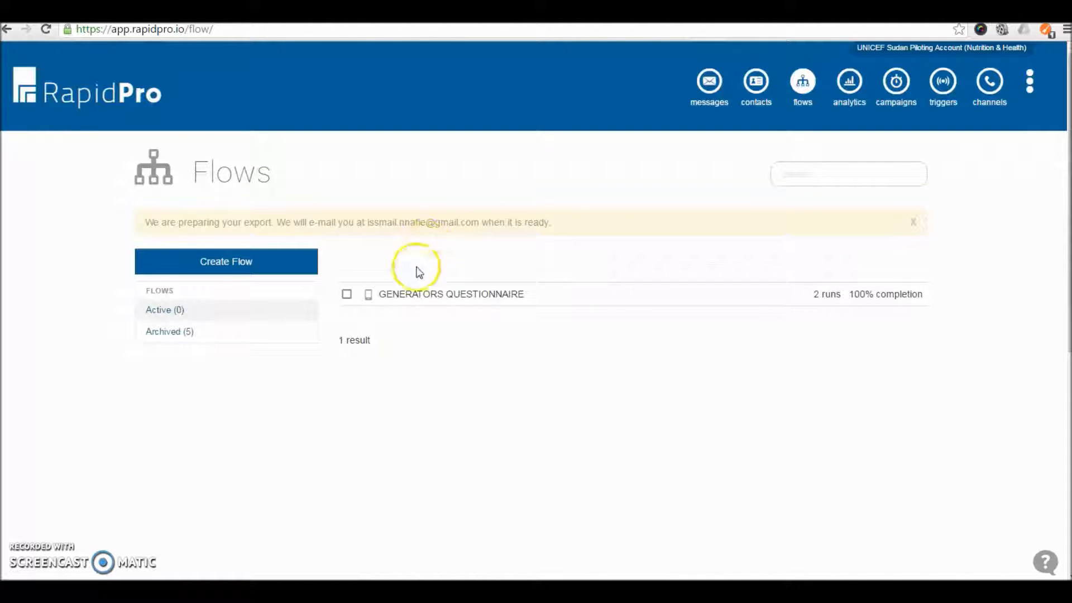
mouse_move(407, 316)
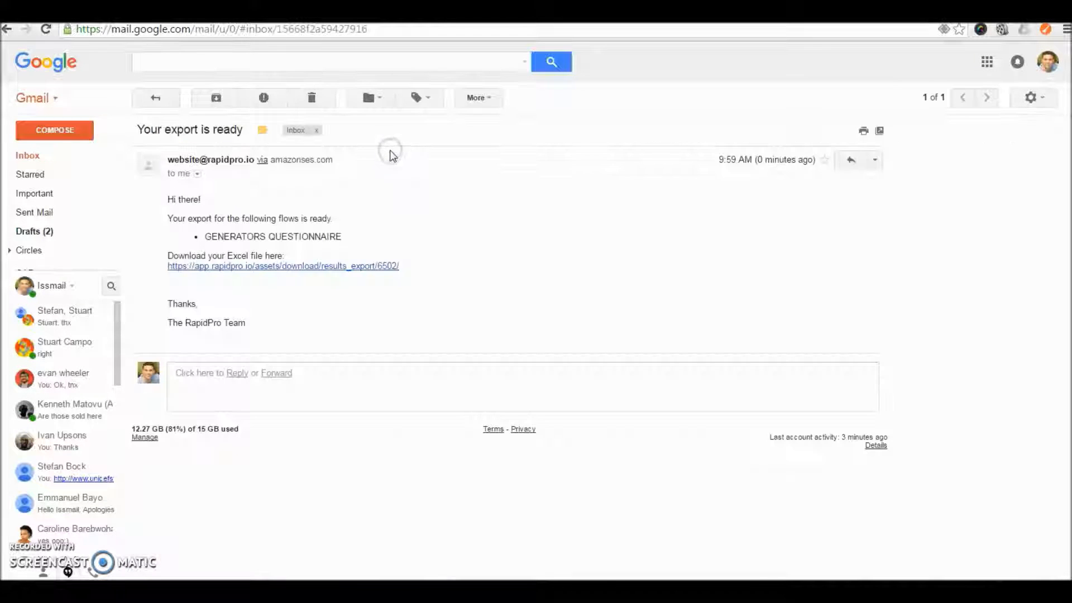
Step: Follow the e-mail's link, download the results workbook and save it to the Desktop
click(282, 266)
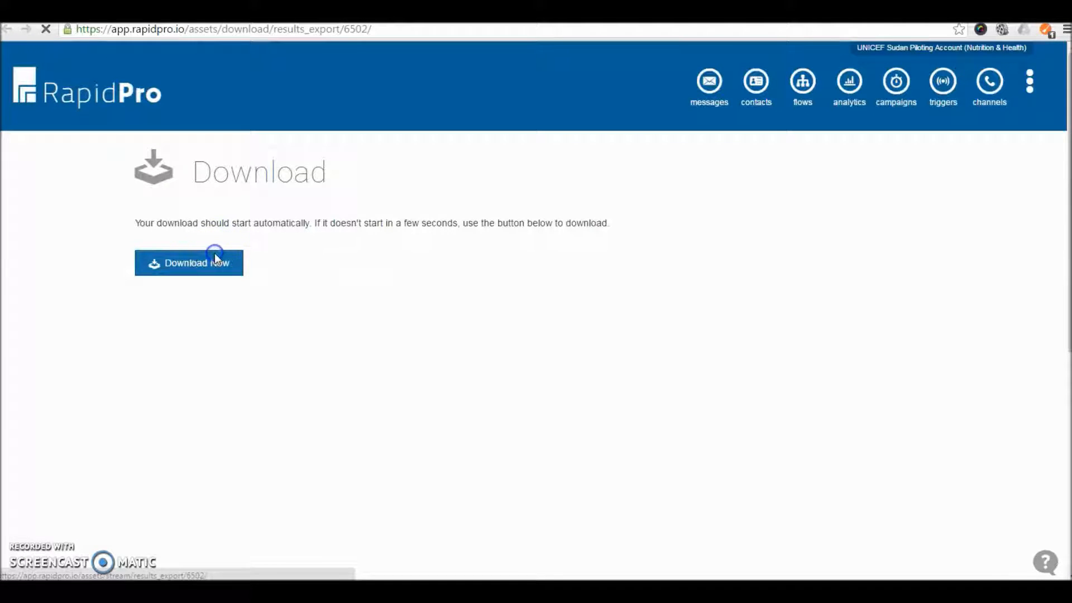
click(189, 263)
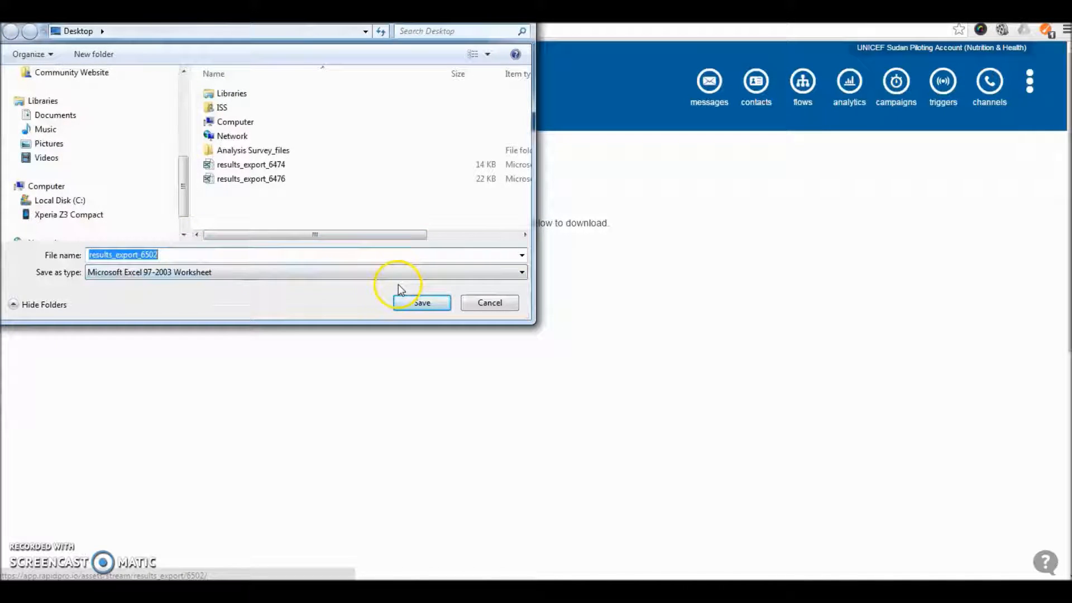
click(421, 303)
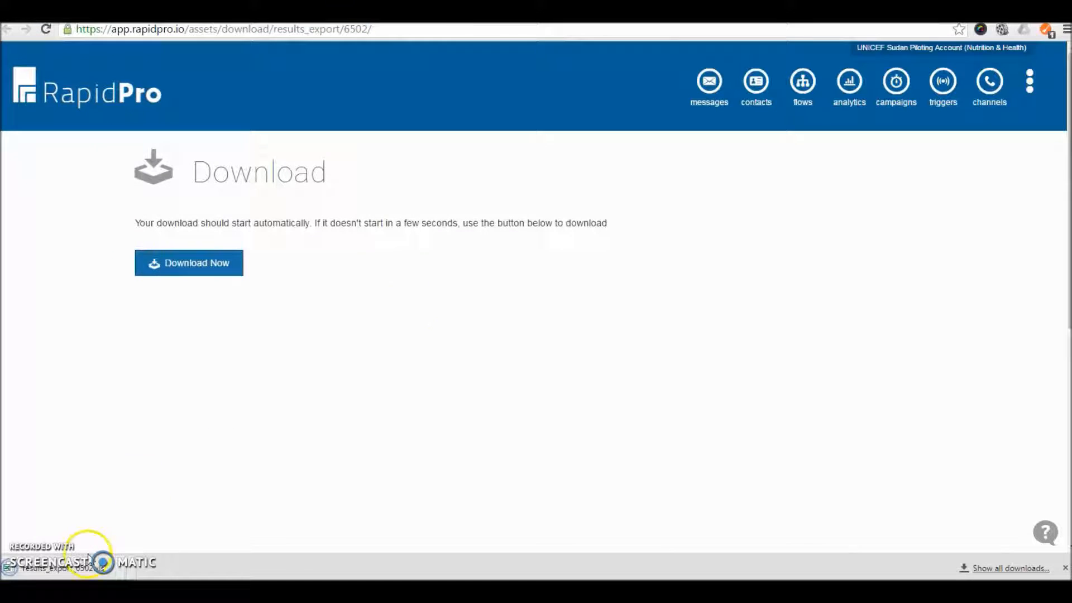
mouse_move(158, 454)
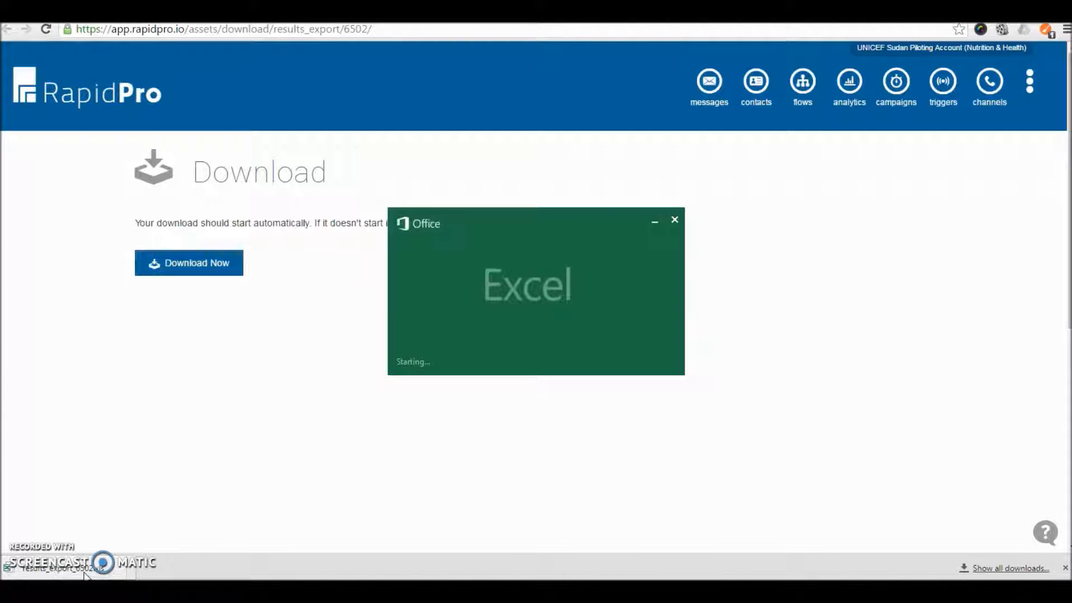
Step: Enable editing and browse the second run's surveyor, URN and province (kampala) cells
click(675, 220)
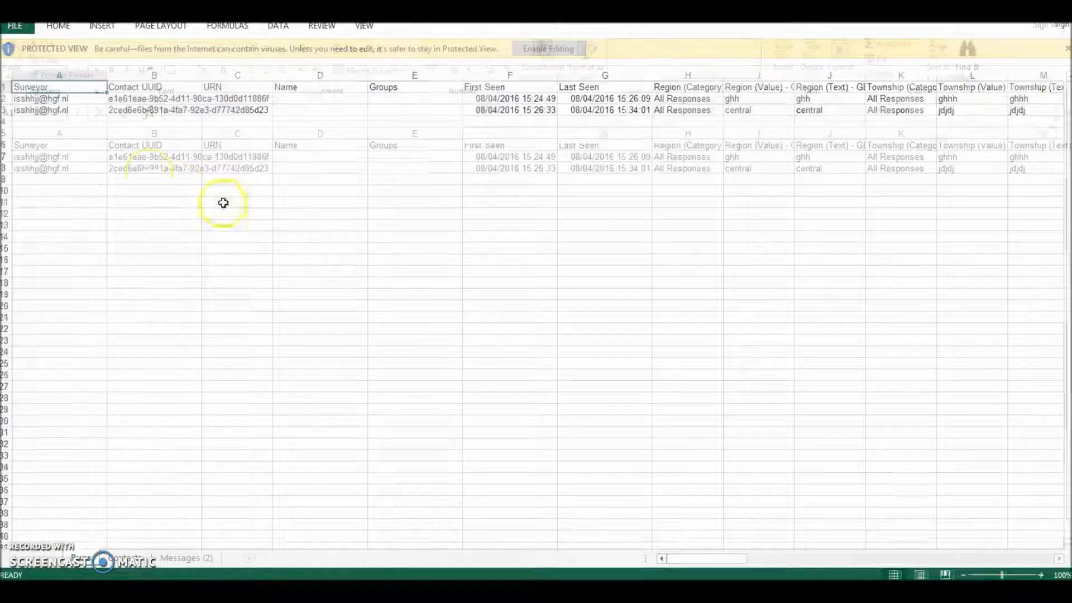
click(548, 48)
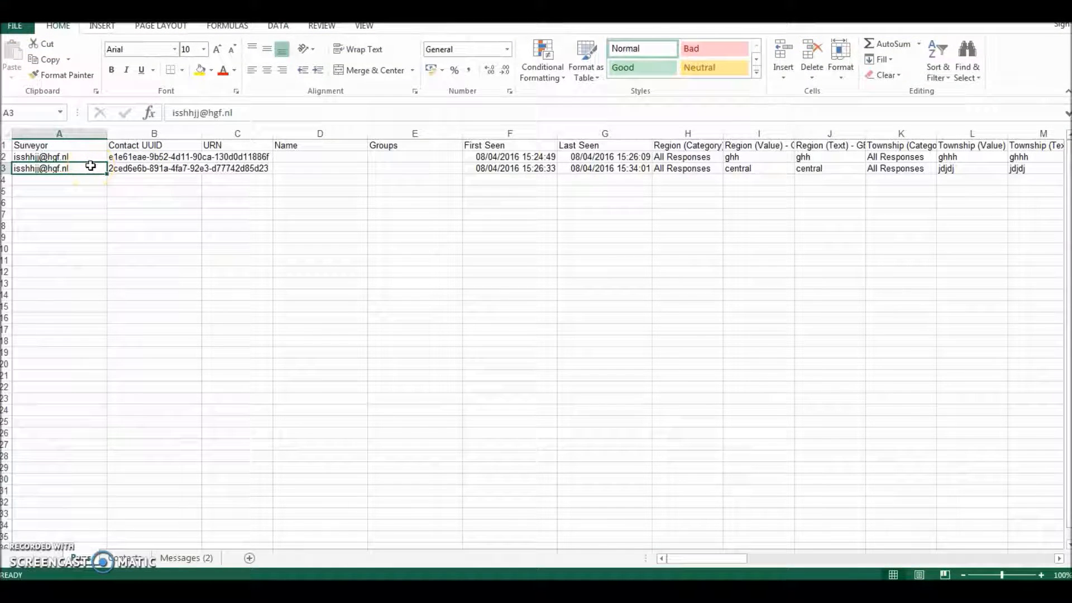
click(237, 169)
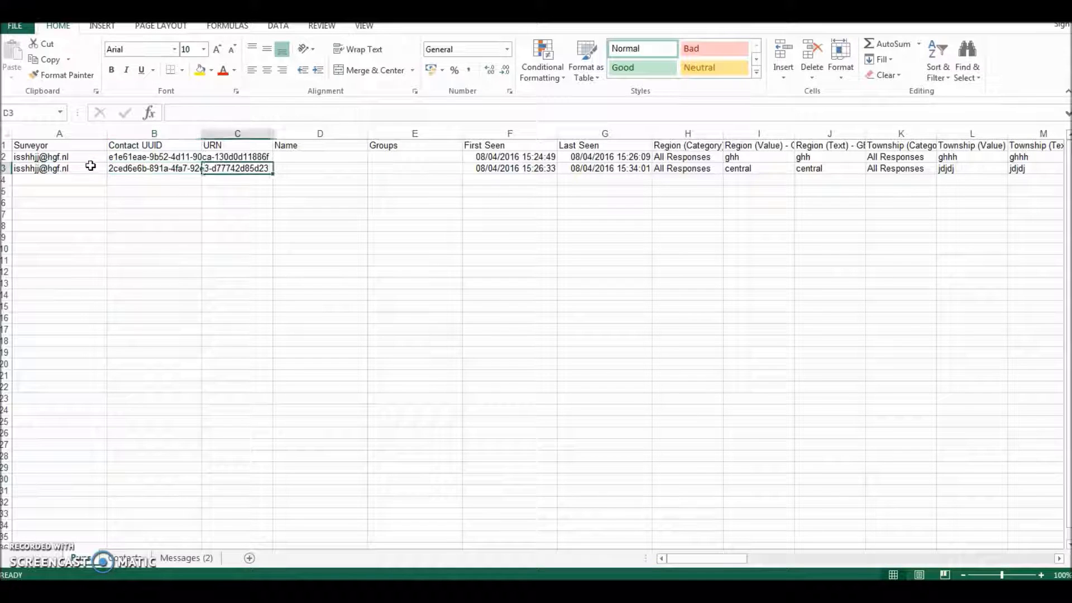
click(687, 168)
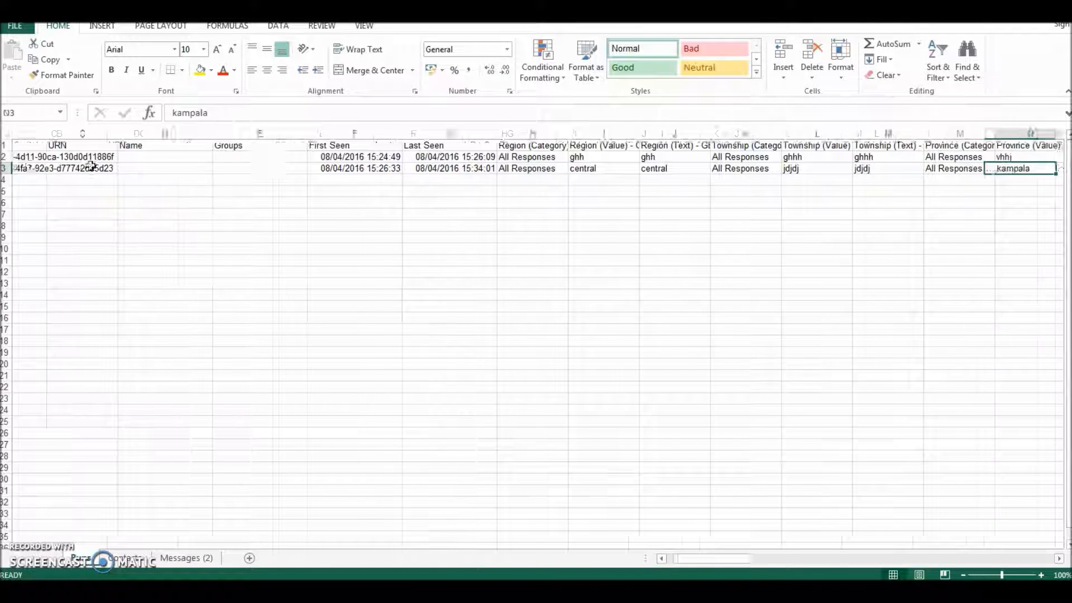
scroll(right, 3)
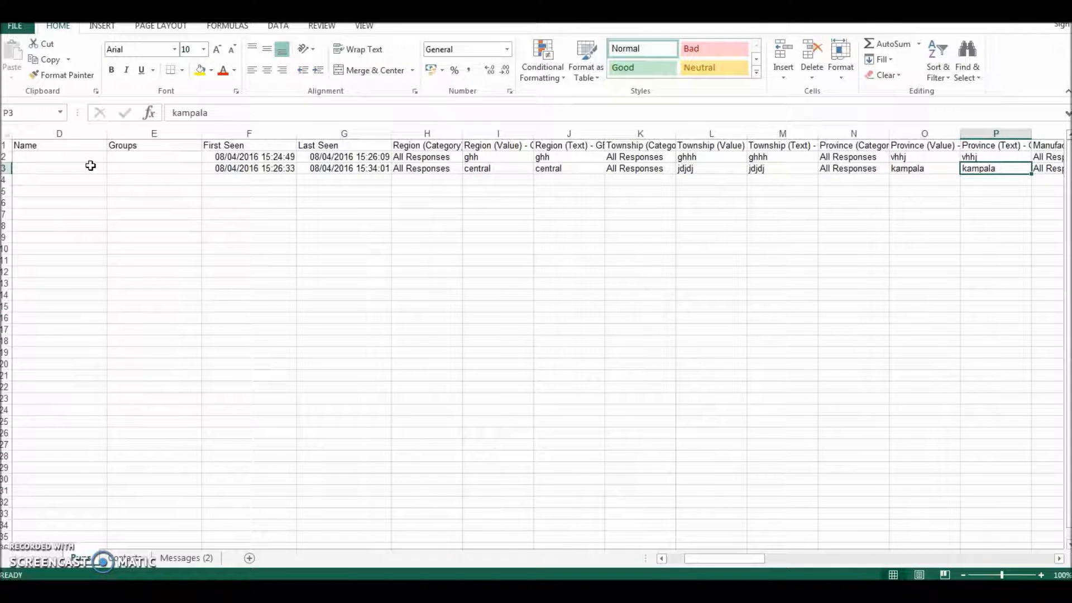